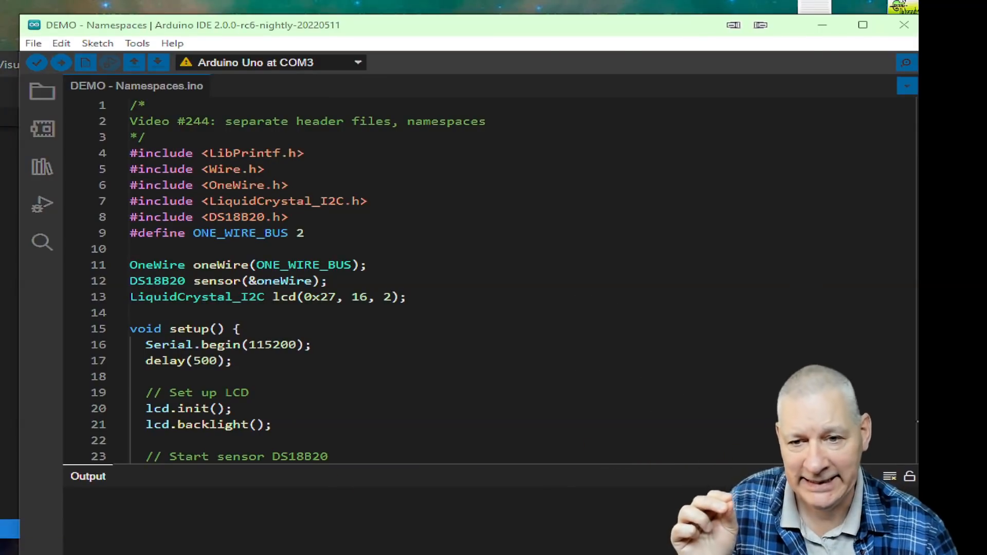
mouse_move(657, 62)
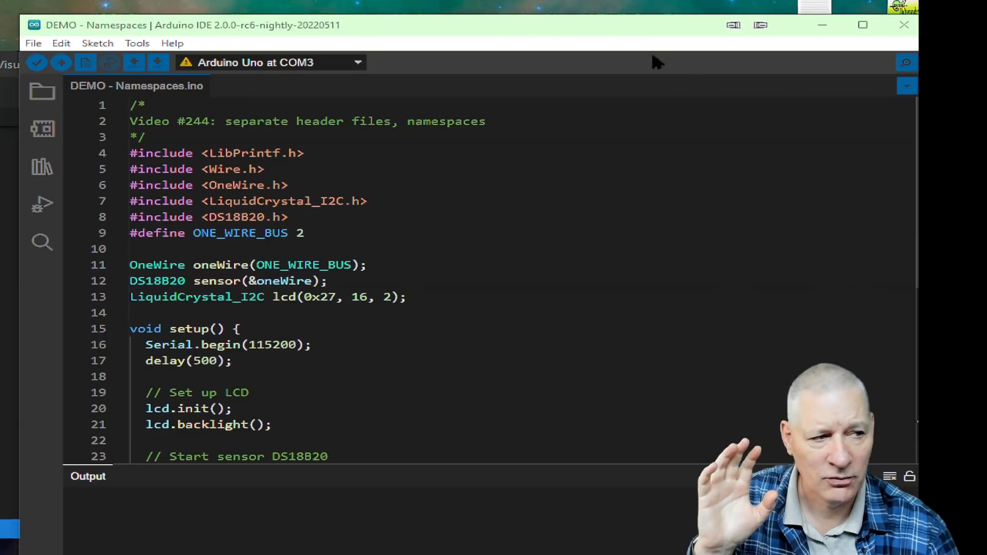
mouse_move(904, 92)
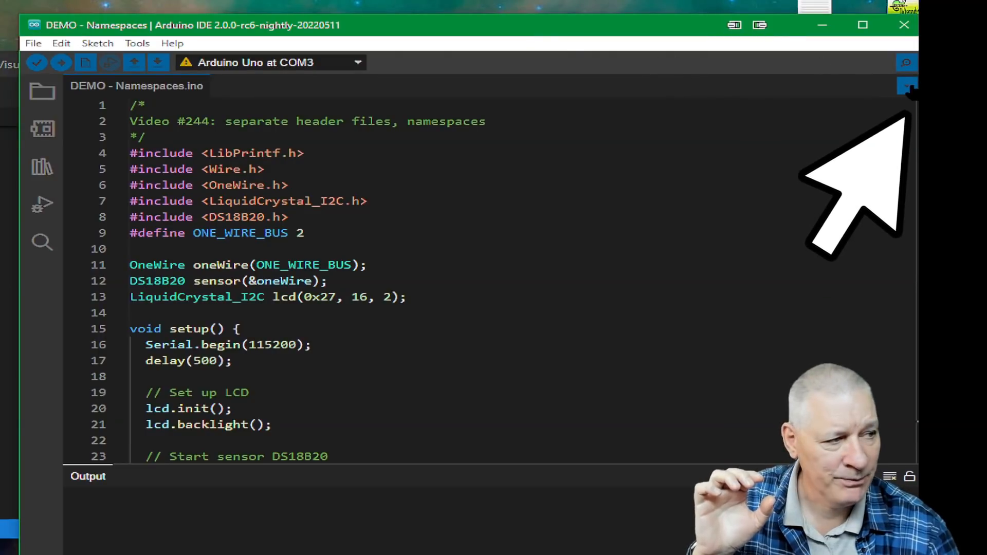
- Show the tab options dropdown for the DEMO - Namespaces sketch
click(906, 87)
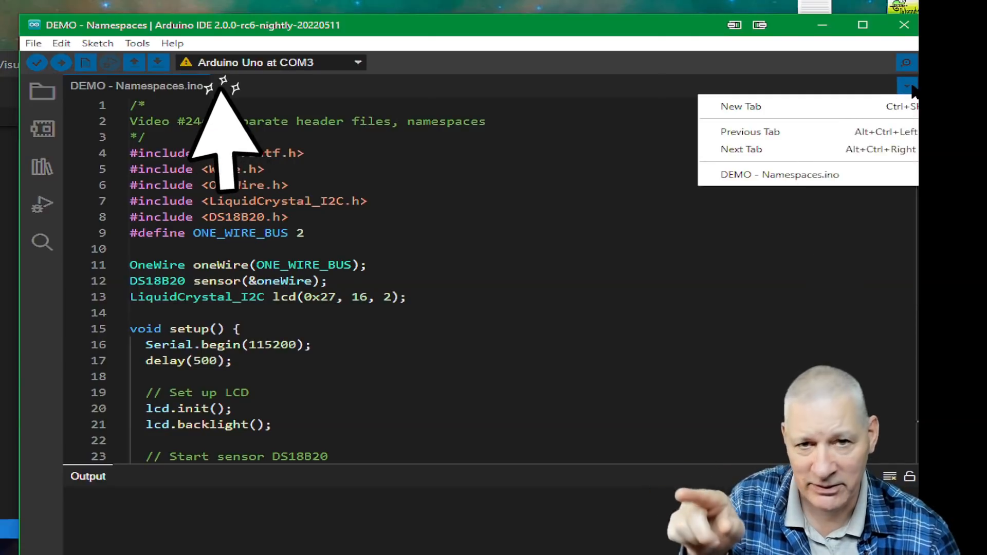
mouse_move(754, 106)
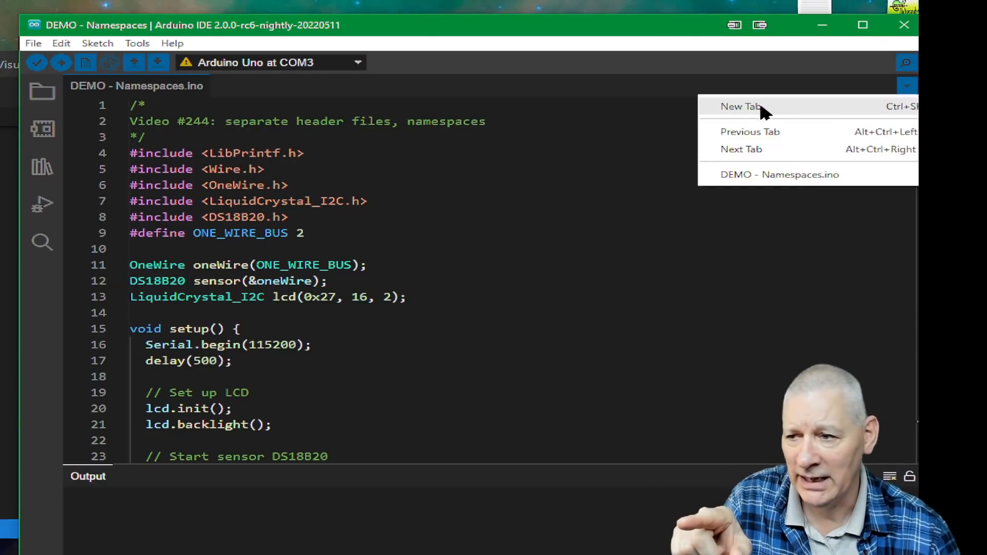
- Create a new empty tab named lcd.h in the sketch
click(741, 106)
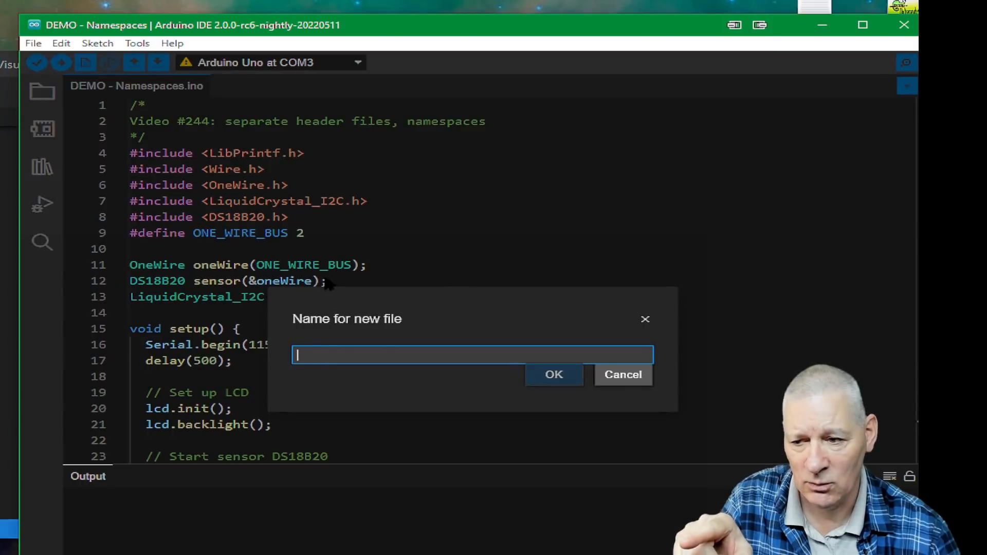
mouse_move(351, 356)
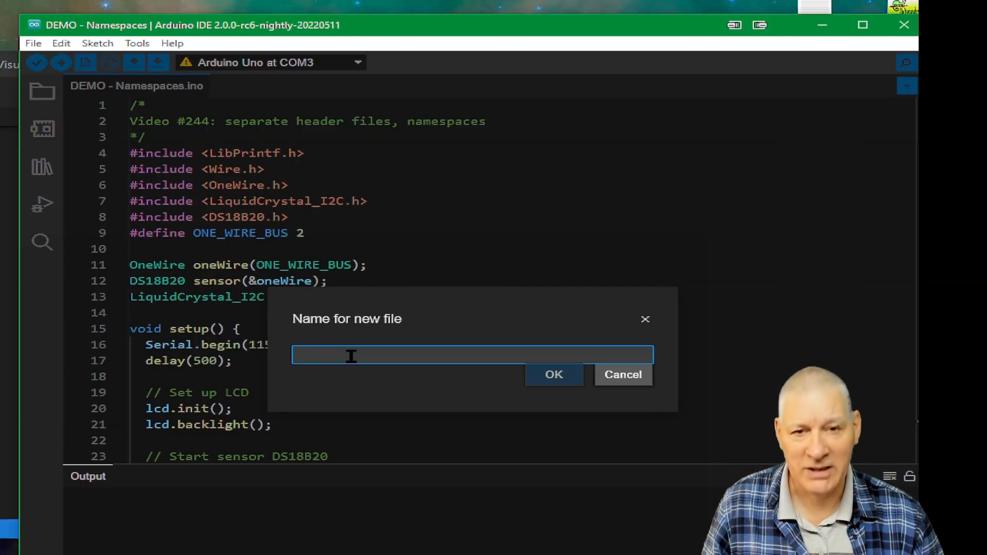
text(lcd.)
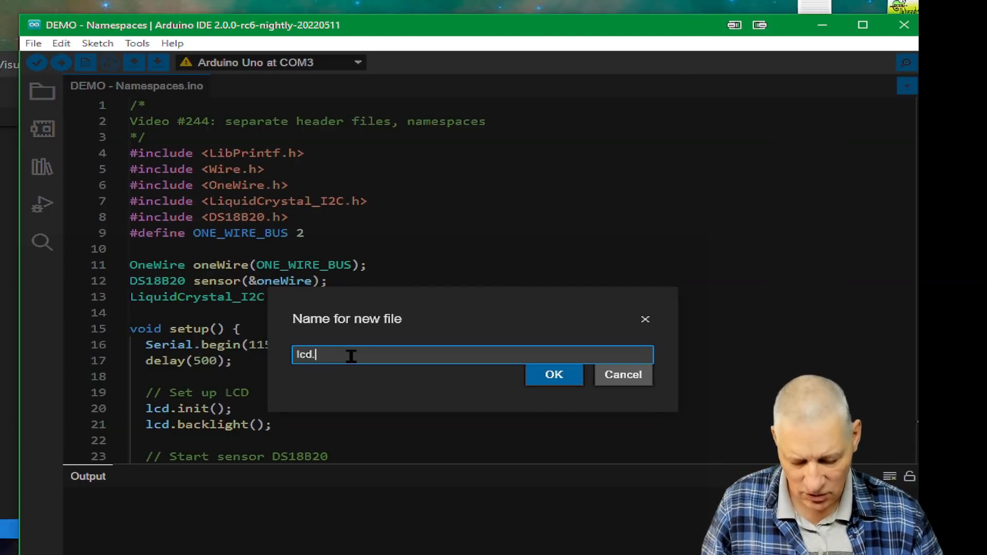
text(h)
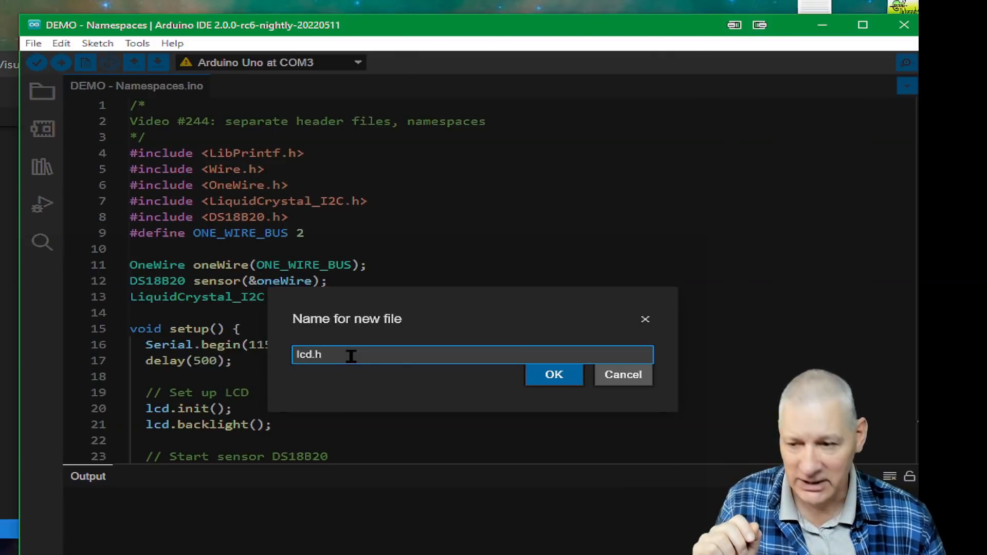
click(554, 375)
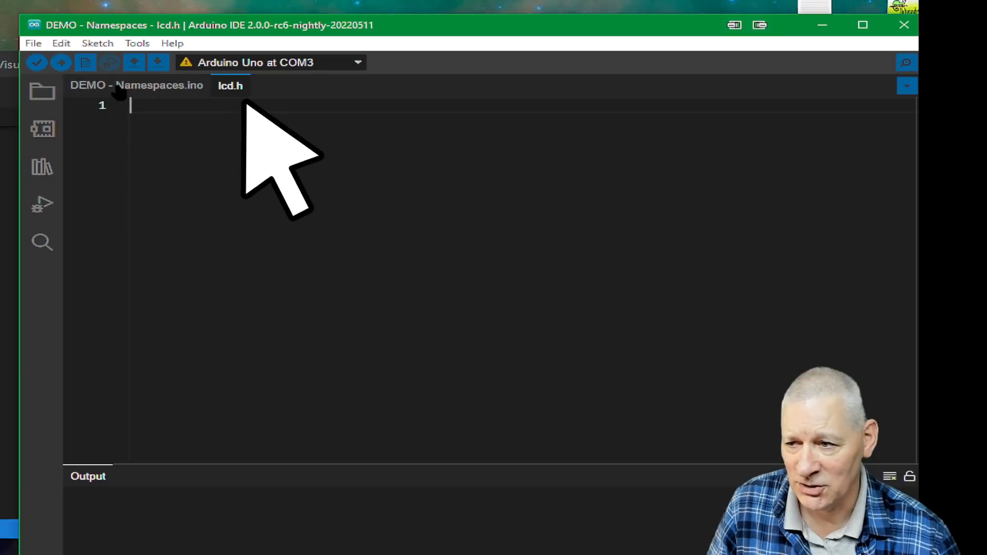
click(135, 85)
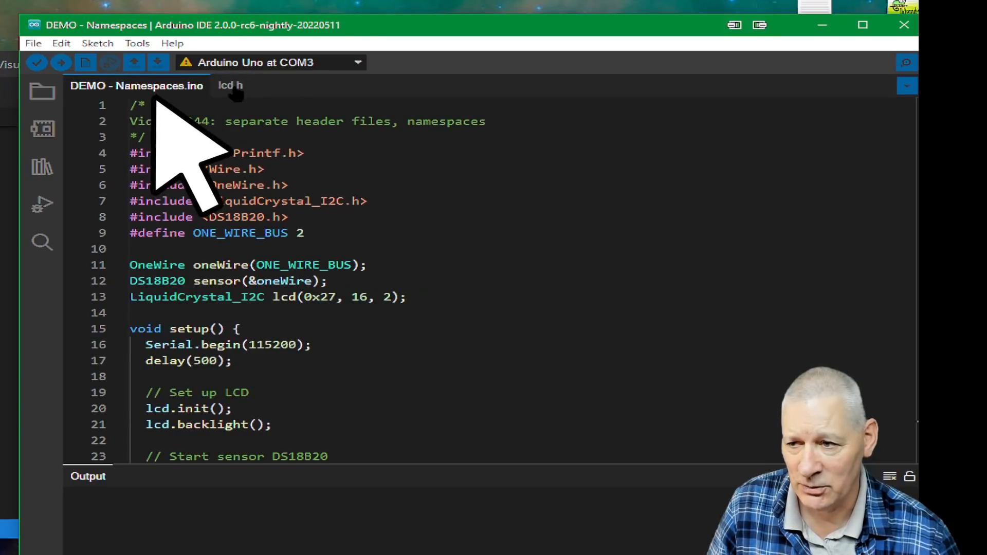
click(231, 86)
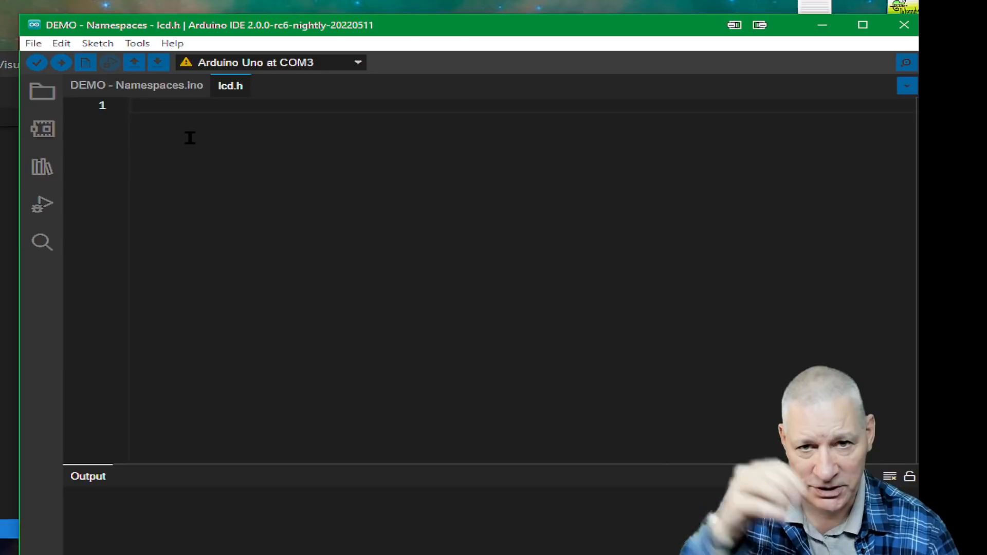
click(132, 105)
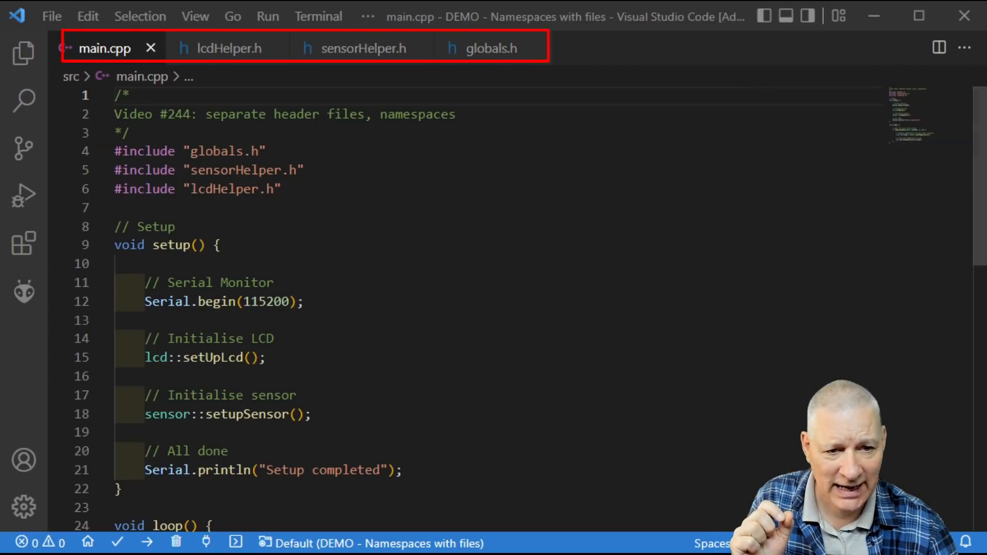
mouse_move(225, 48)
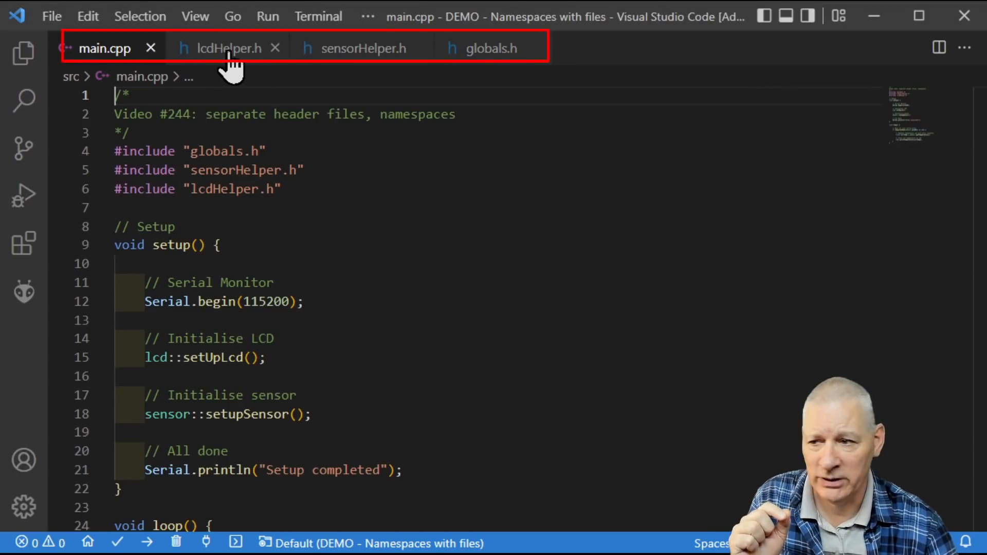
mouse_move(308, 66)
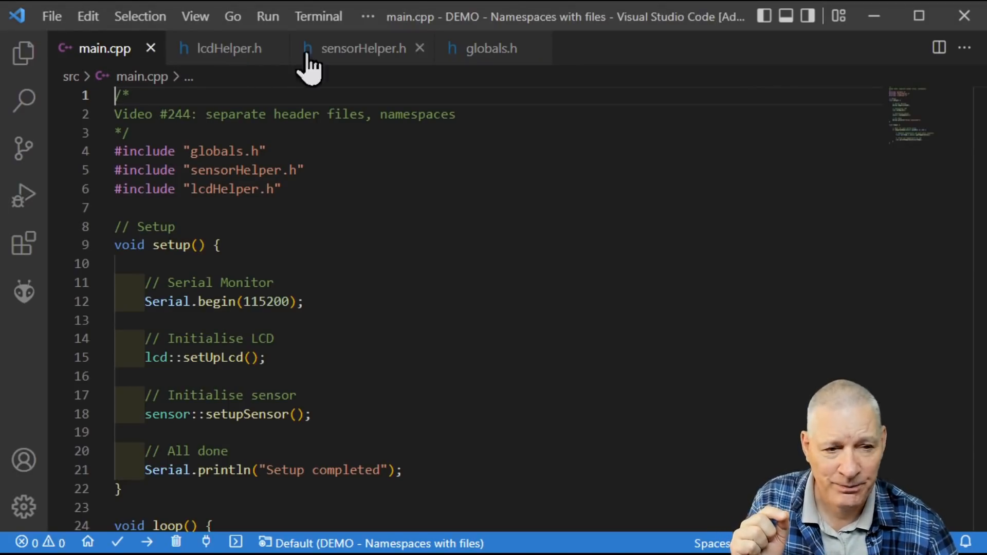
mouse_move(337, 67)
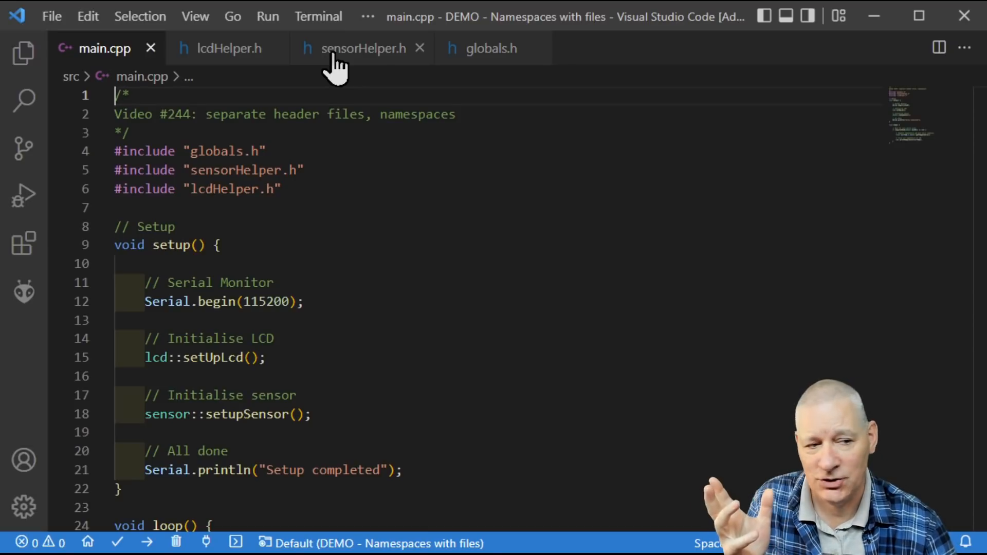
mouse_move(504, 67)
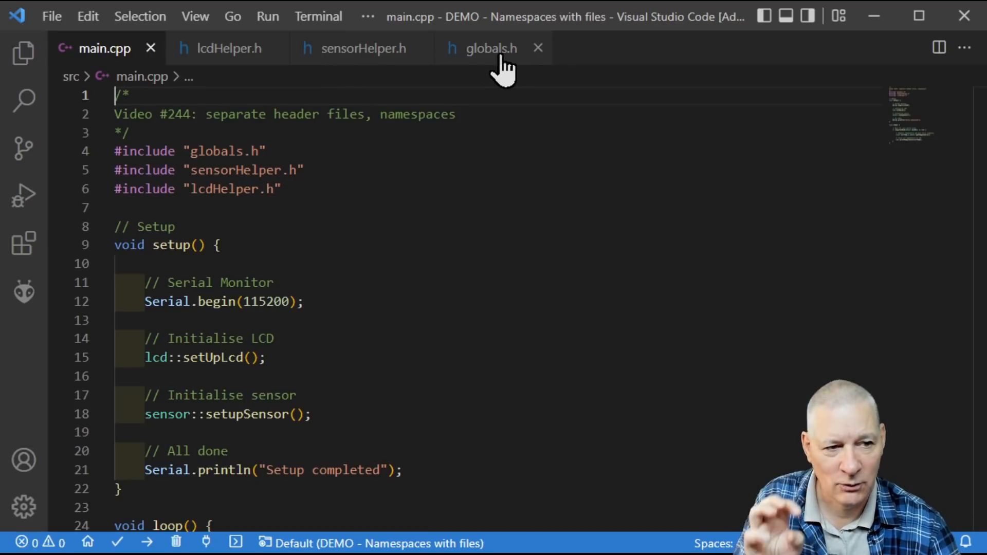
mouse_move(457, 217)
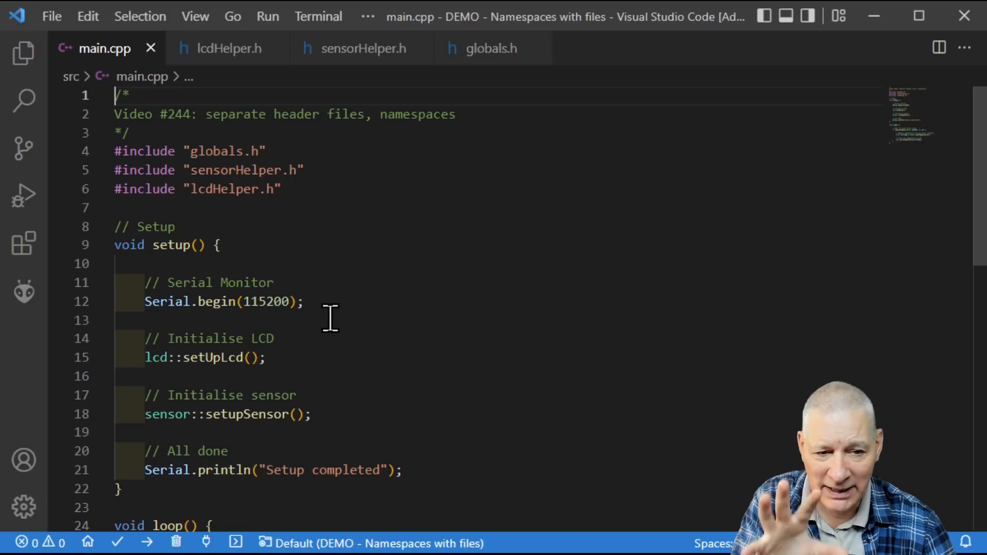
mouse_move(355, 311)
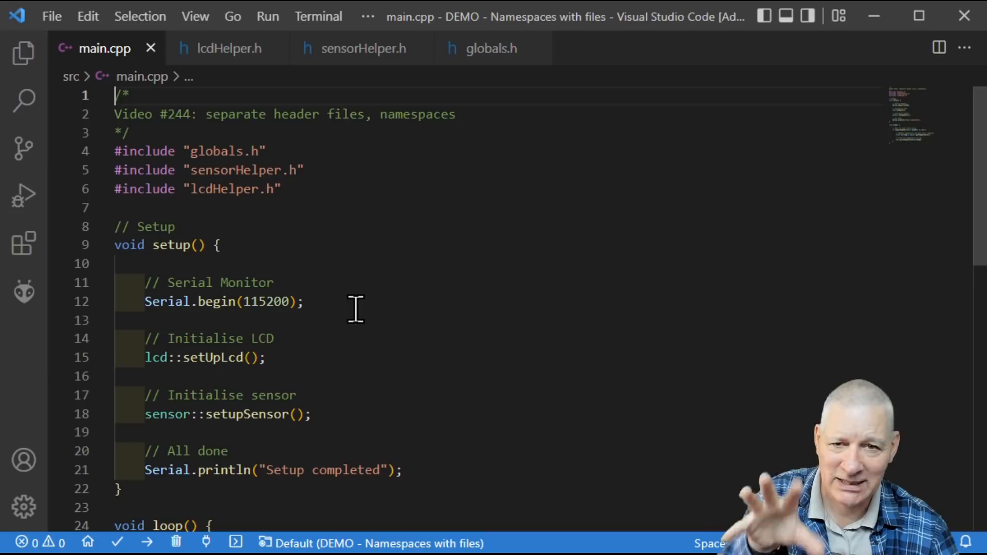
mouse_move(410, 284)
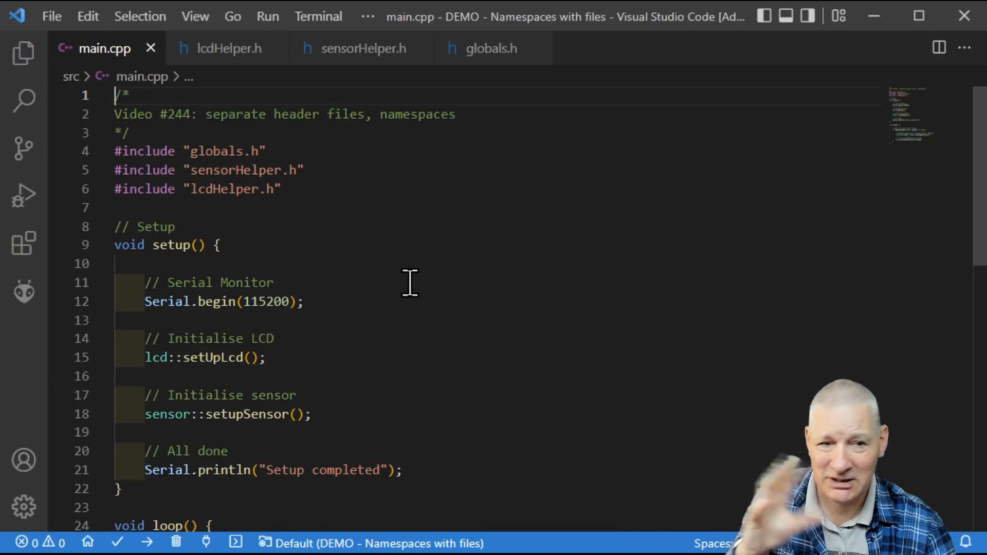
mouse_move(146, 188)
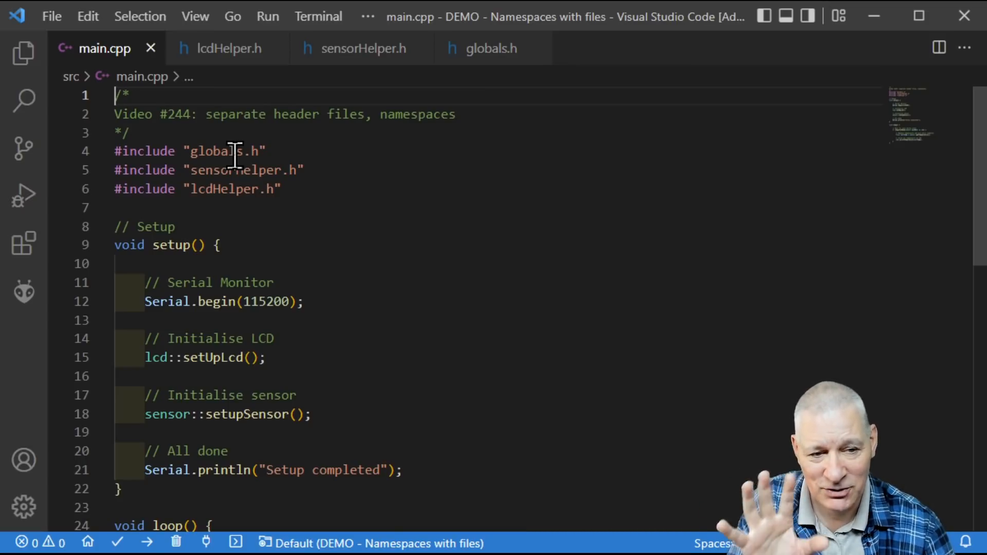
mouse_move(421, 252)
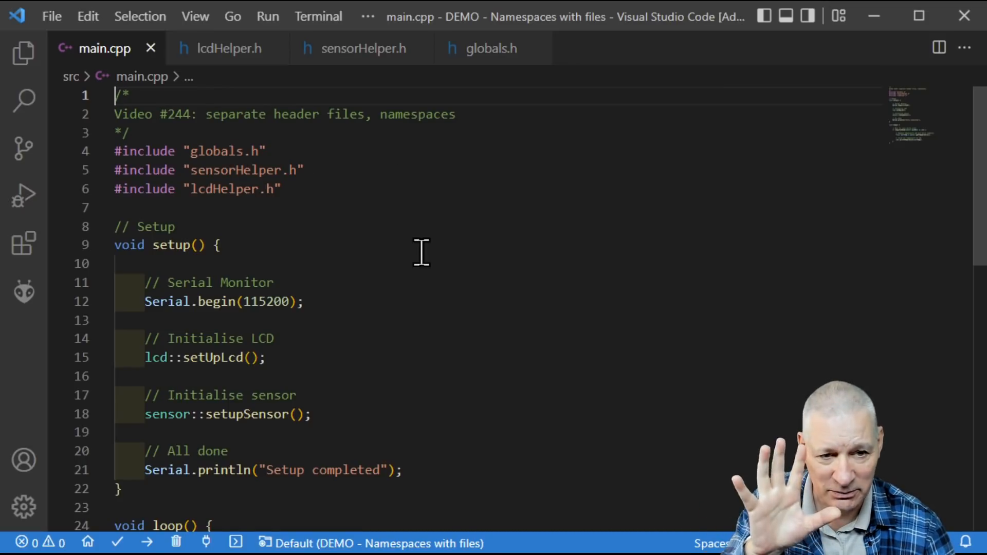
scroll(down, 3)
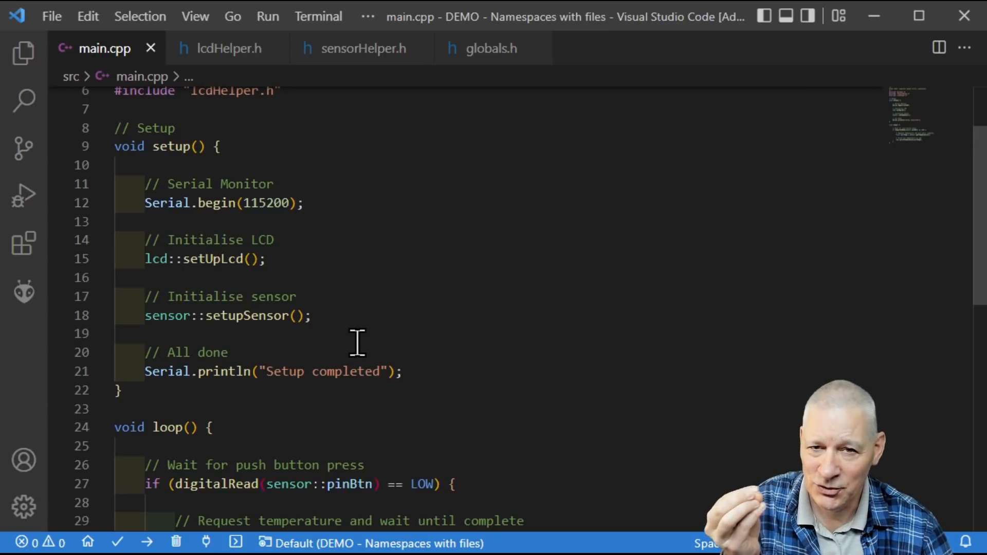
click(280, 203)
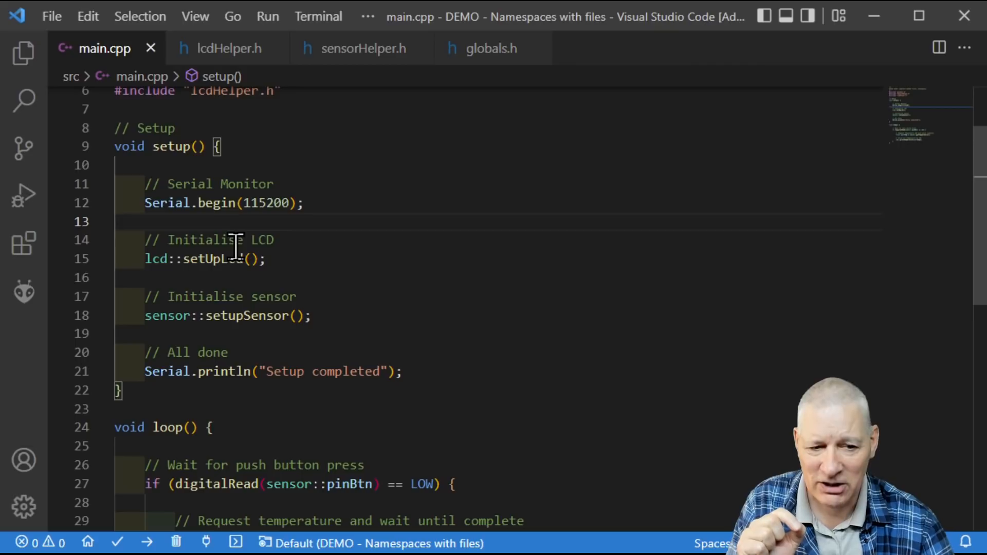
double_click(155, 258)
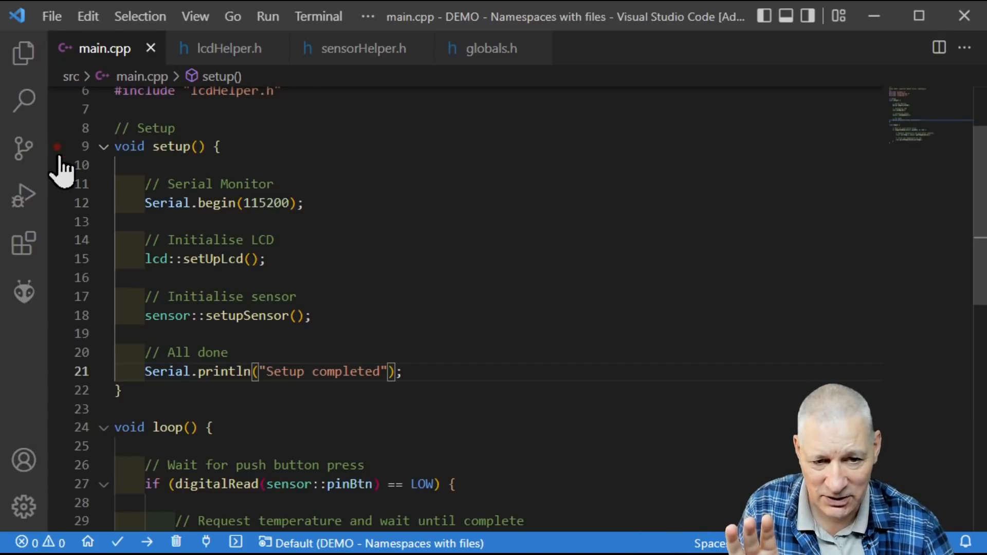
click(104, 146)
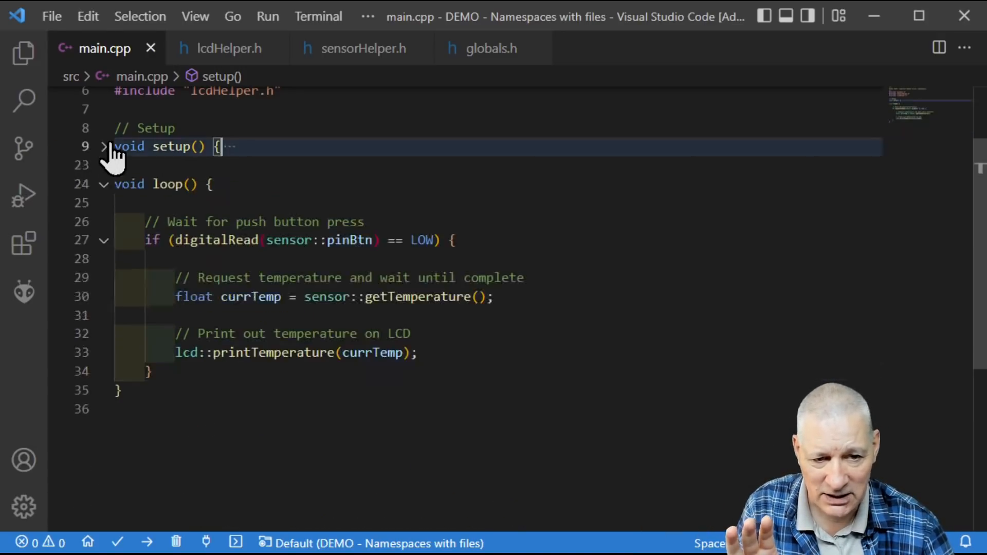
mouse_move(117, 220)
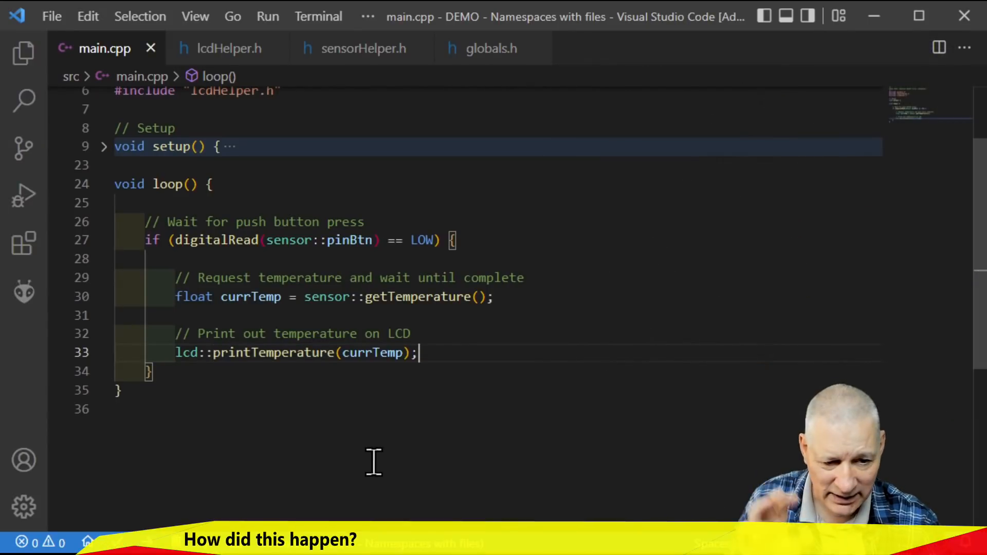
scroll(up, 3)
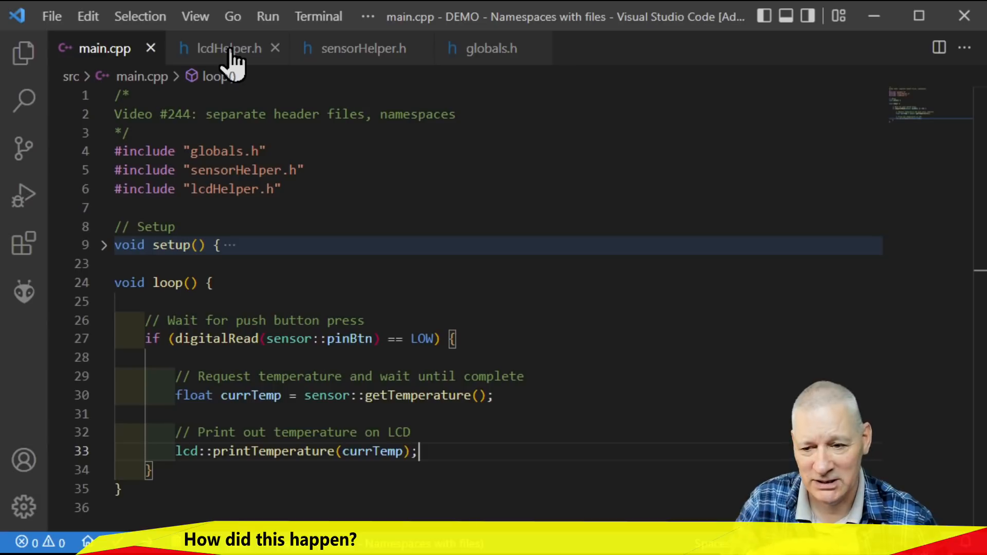
mouse_move(440, 174)
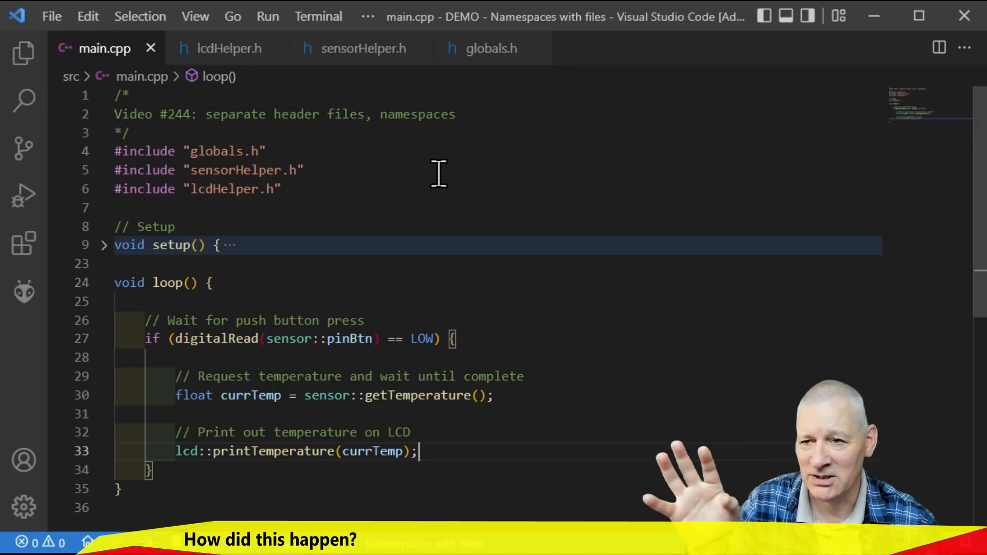
mouse_move(227, 47)
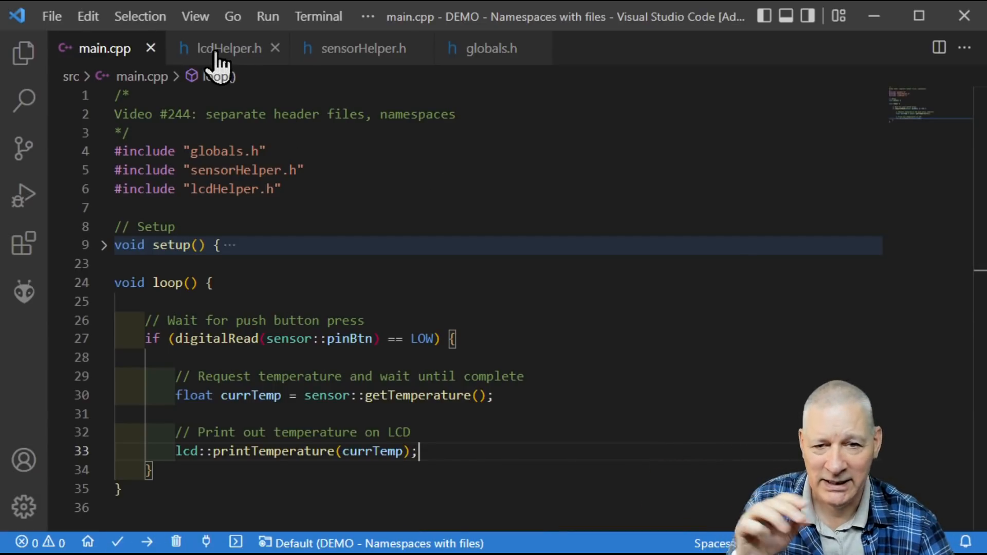
mouse_move(362, 48)
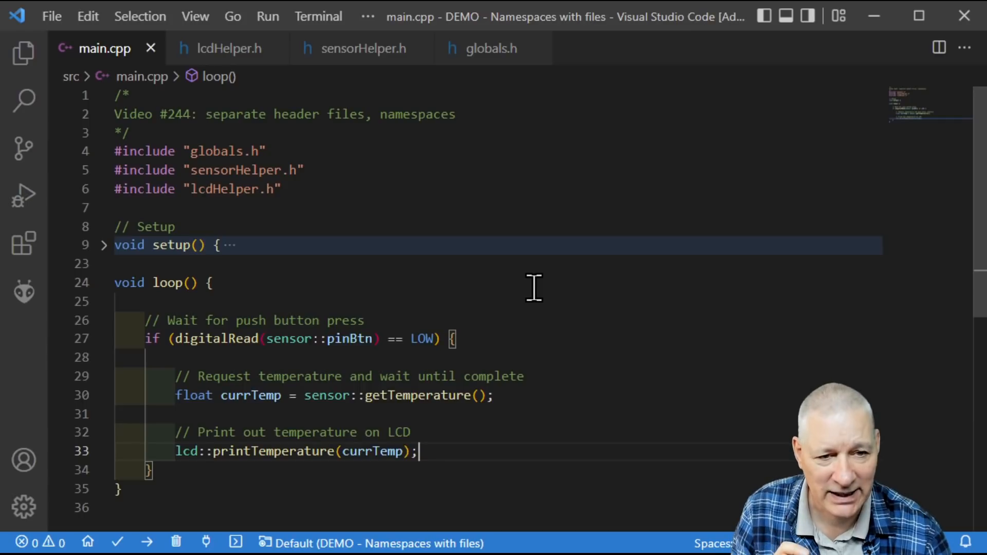
mouse_move(225, 49)
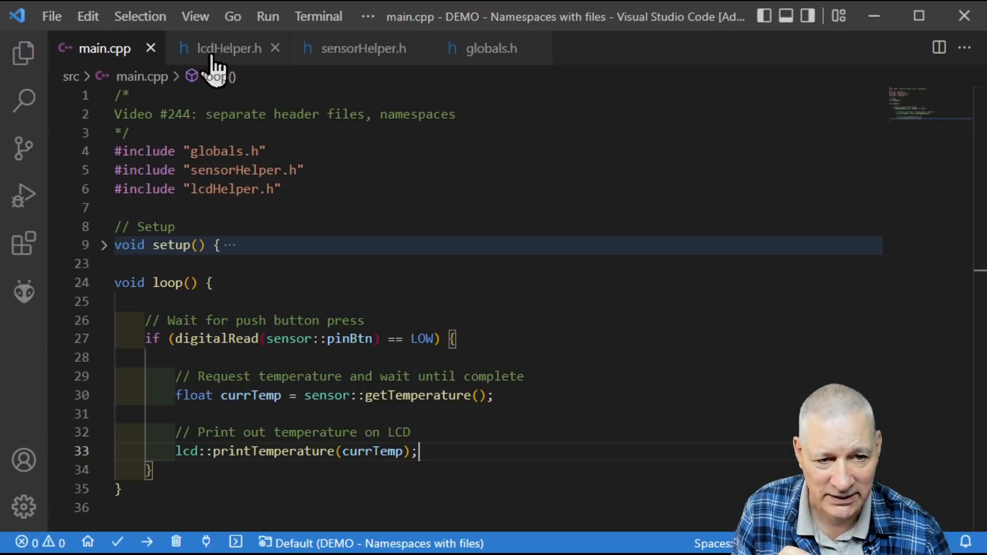
- Walk through lcdHelper.h, highlighting the lcd object line, currTemp uses and the printf call
click(229, 48)
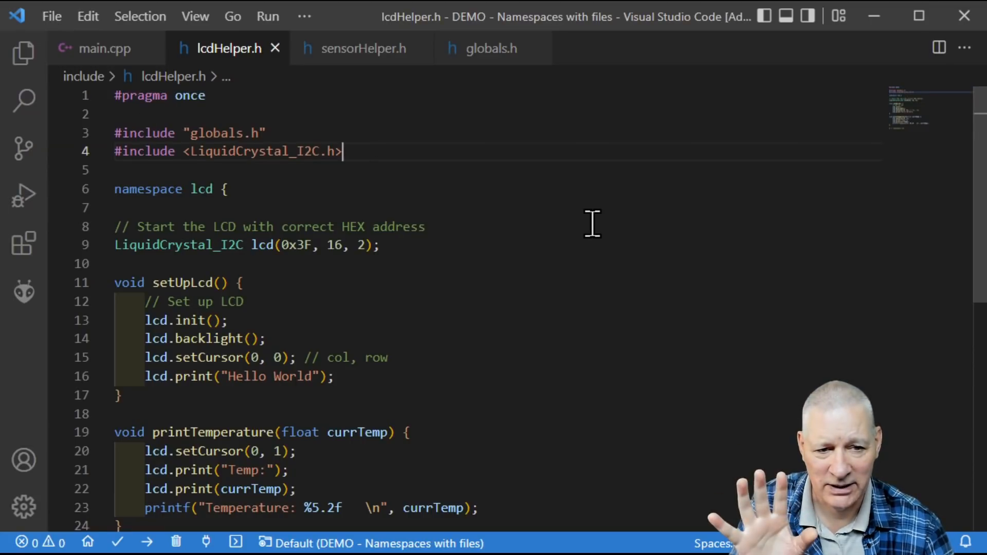
mouse_move(541, 217)
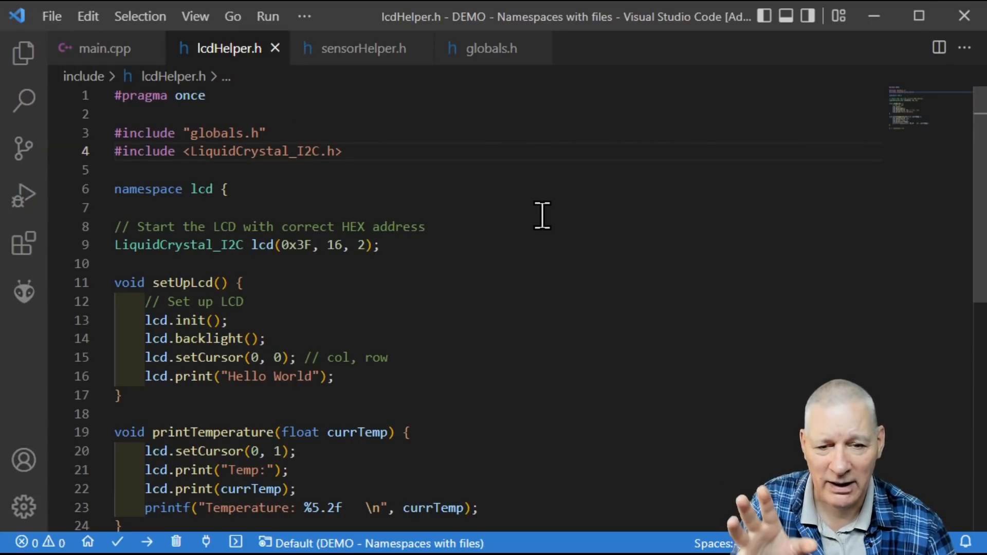
mouse_move(584, 258)
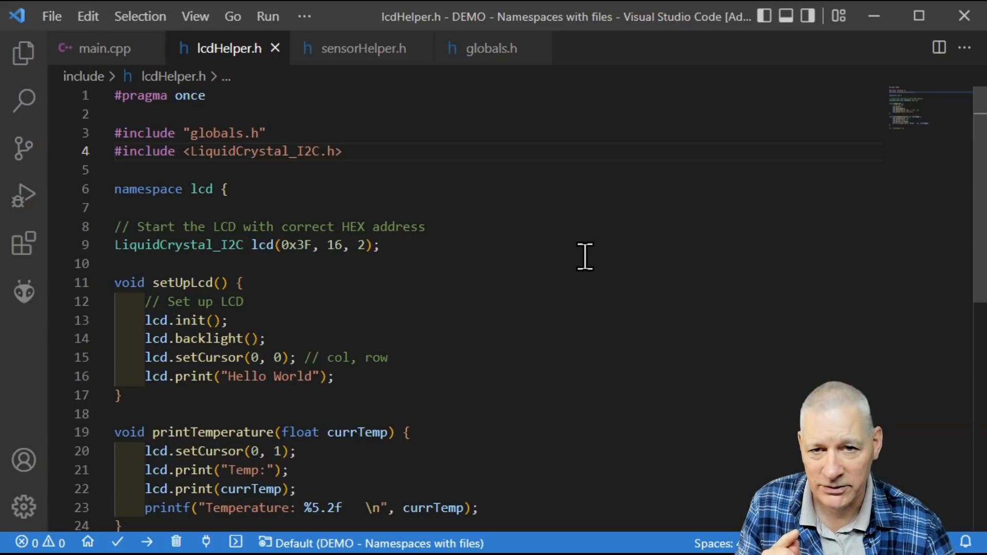
click(343, 151)
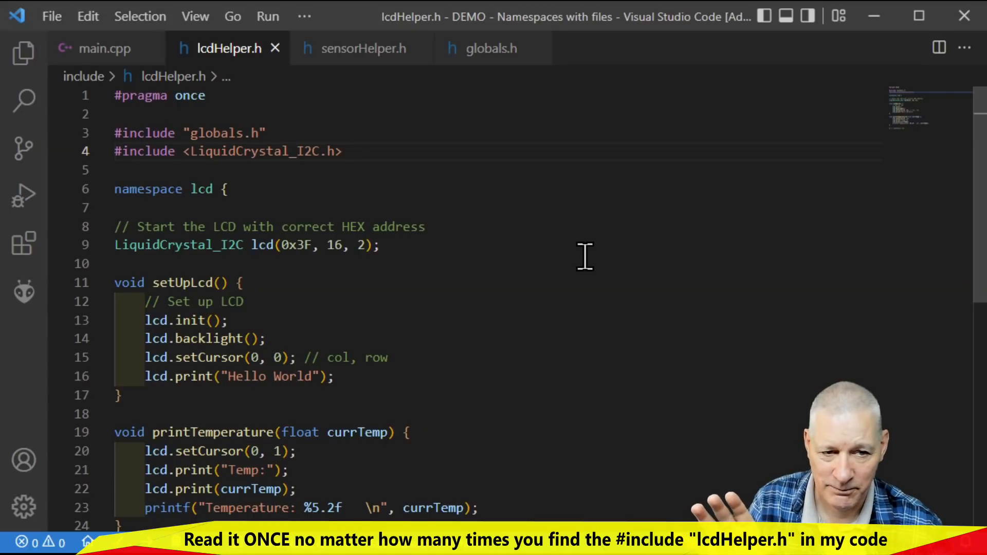
mouse_move(266, 183)
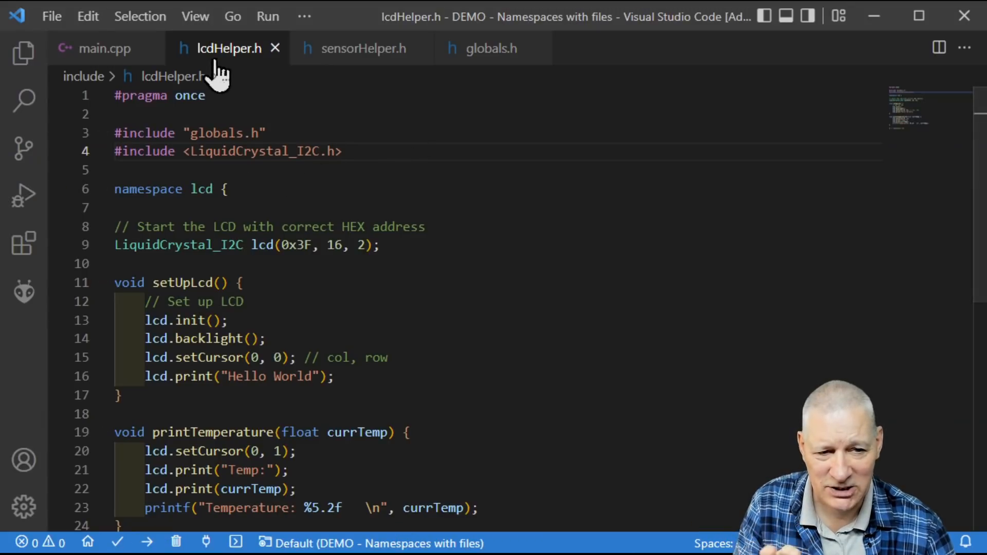
mouse_move(300, 170)
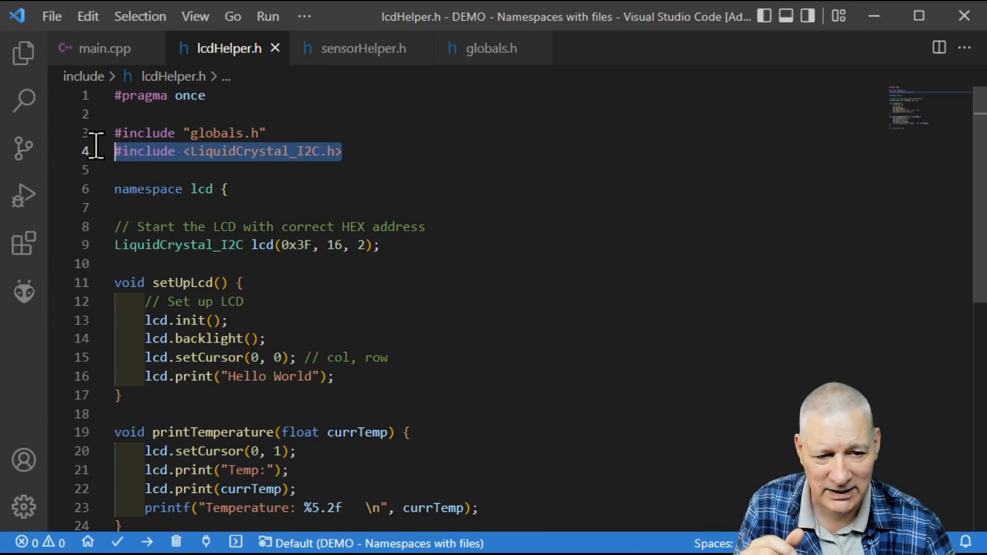
mouse_move(585, 185)
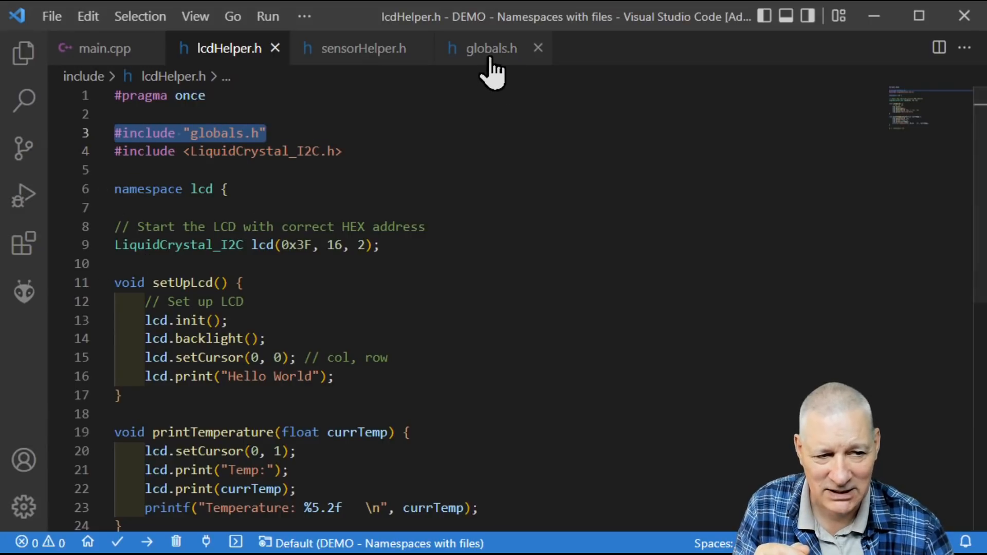
mouse_move(438, 186)
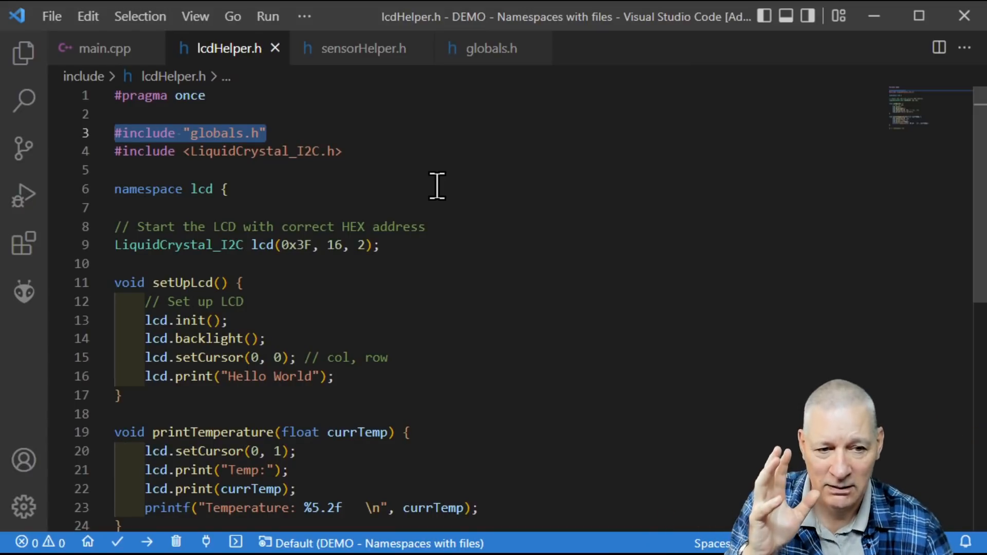
mouse_move(251, 137)
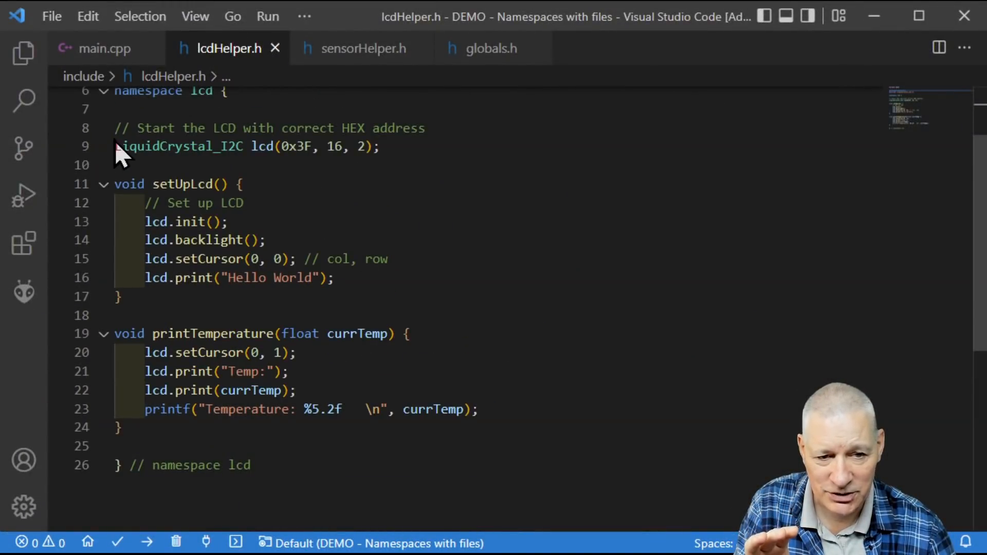
triple_click(246, 146)
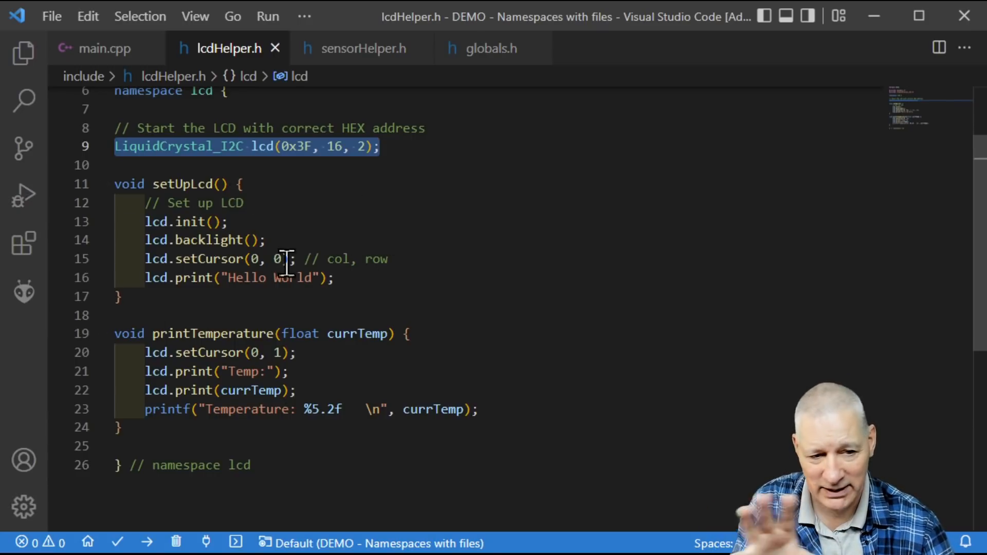
mouse_move(246, 283)
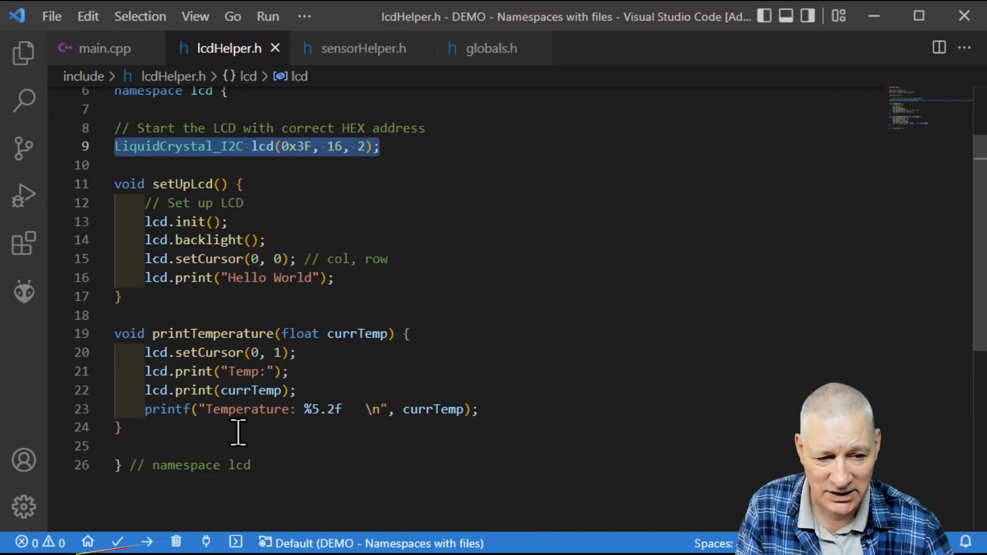
click(356, 334)
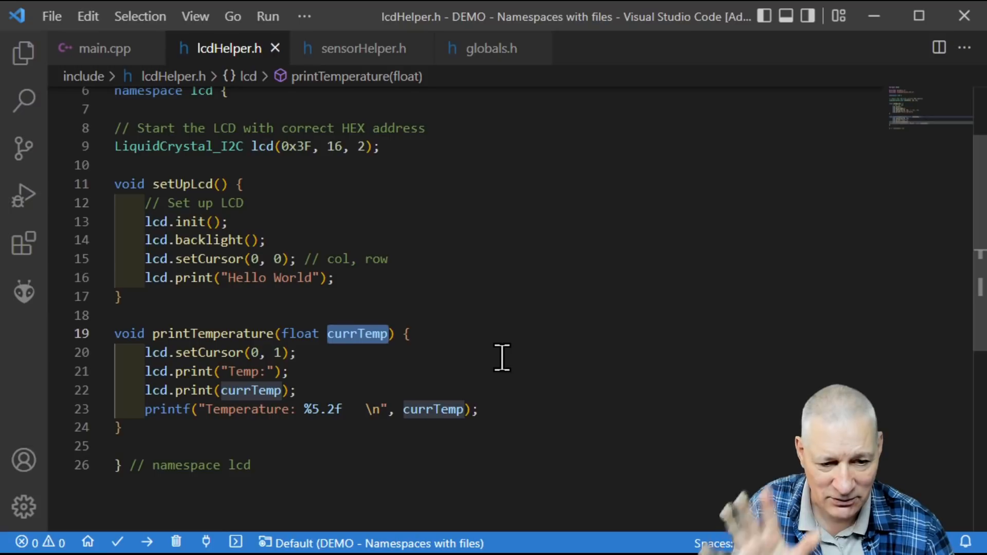
click(227, 371)
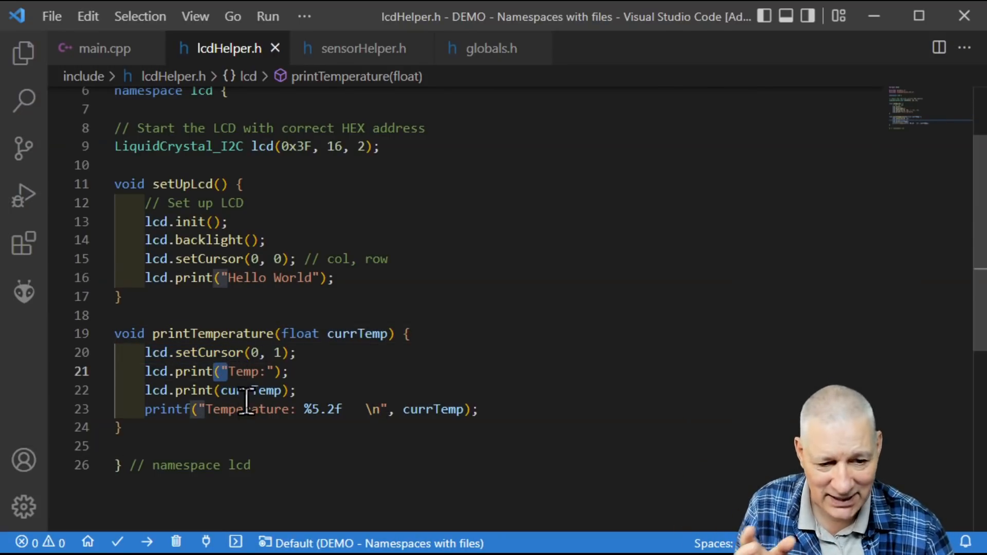
double_click(246, 409)
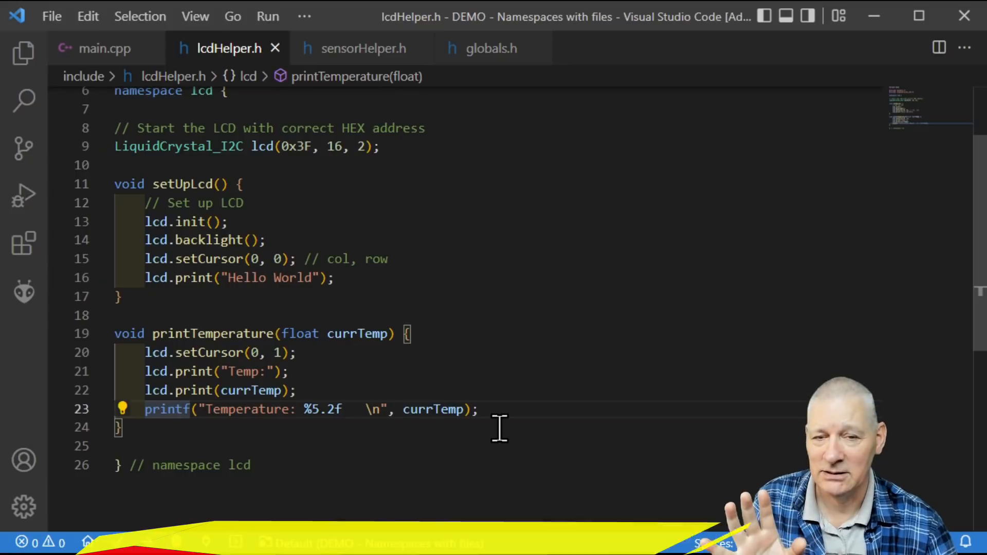
mouse_move(233, 465)
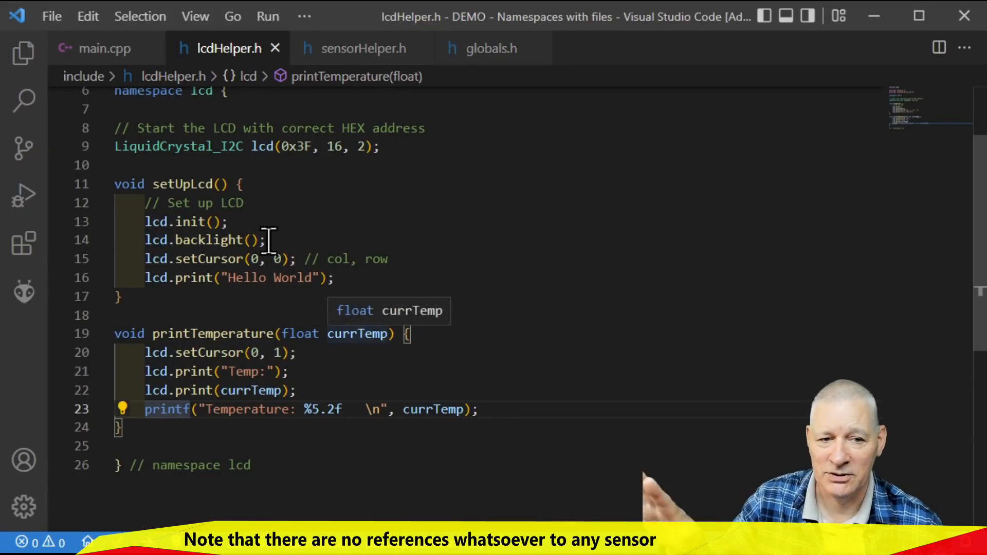
click(104, 48)
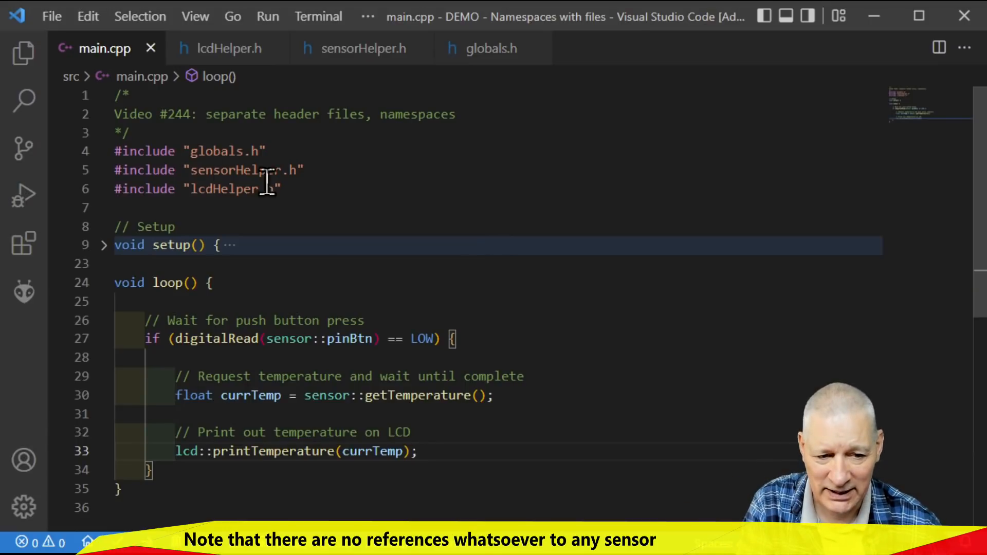
mouse_move(340, 57)
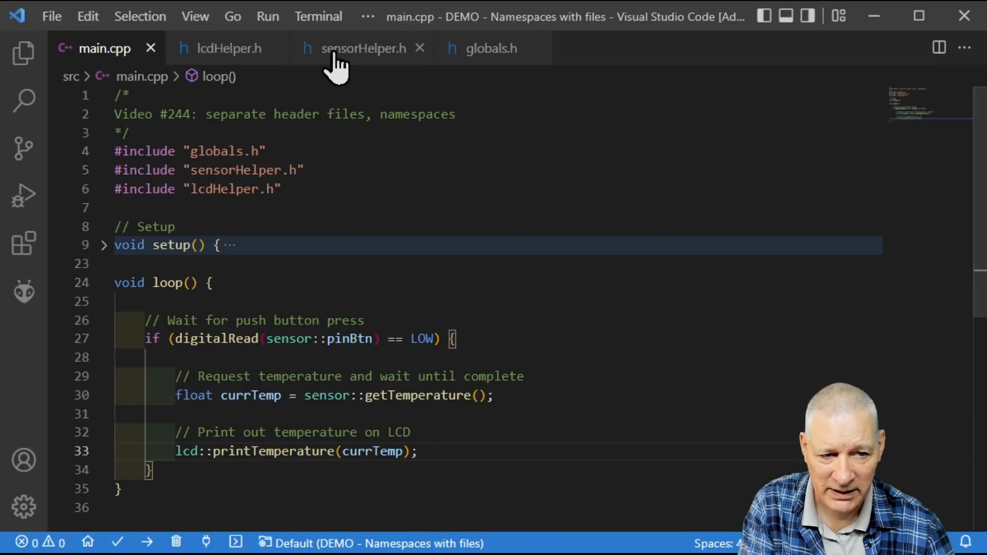
click(362, 48)
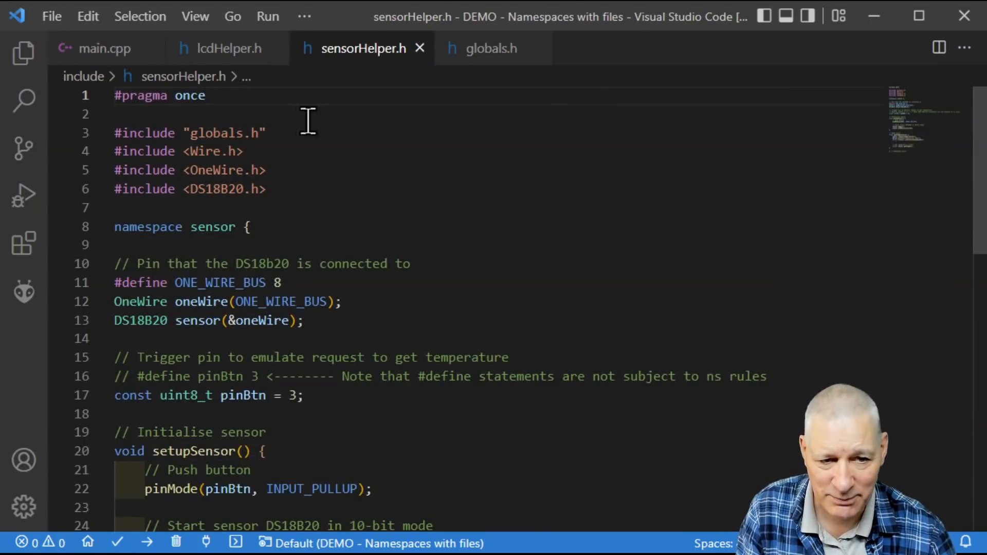
mouse_move(202, 96)
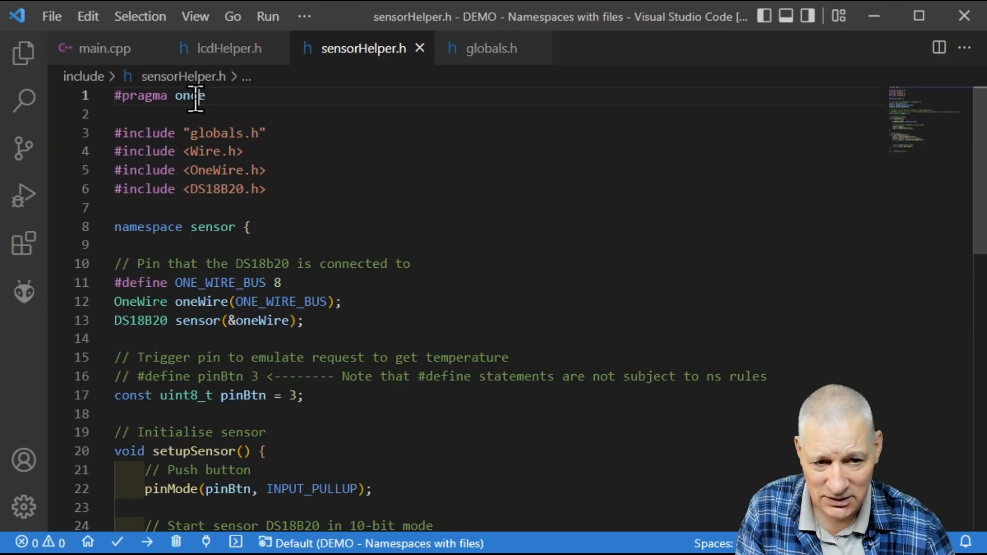
double_click(190, 96)
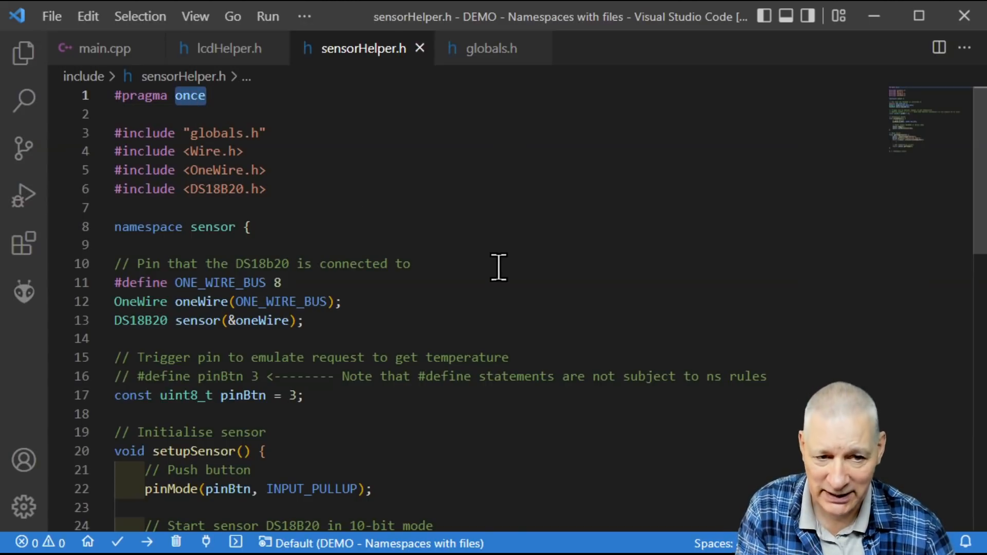
mouse_move(275, 198)
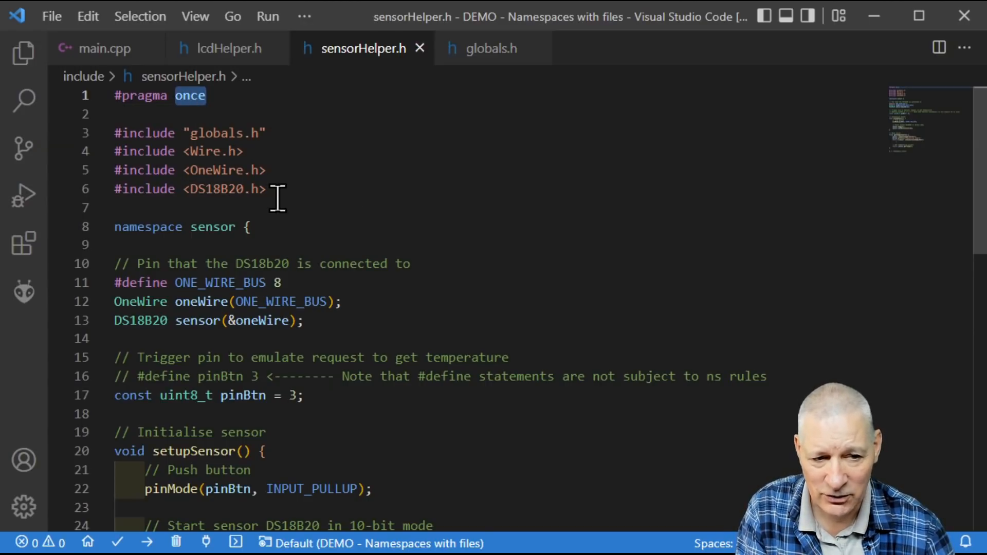
scroll(down, 3)
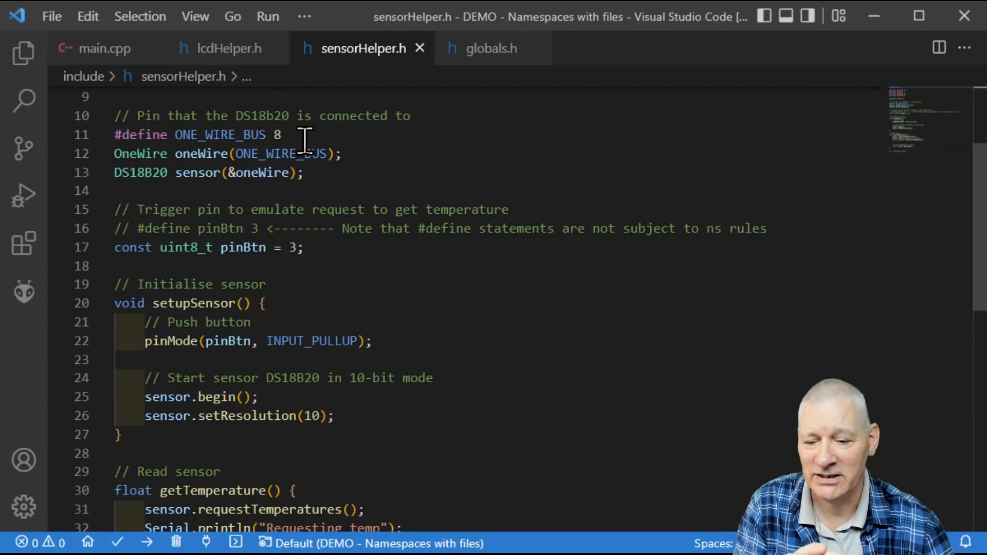
scroll(down, 3)
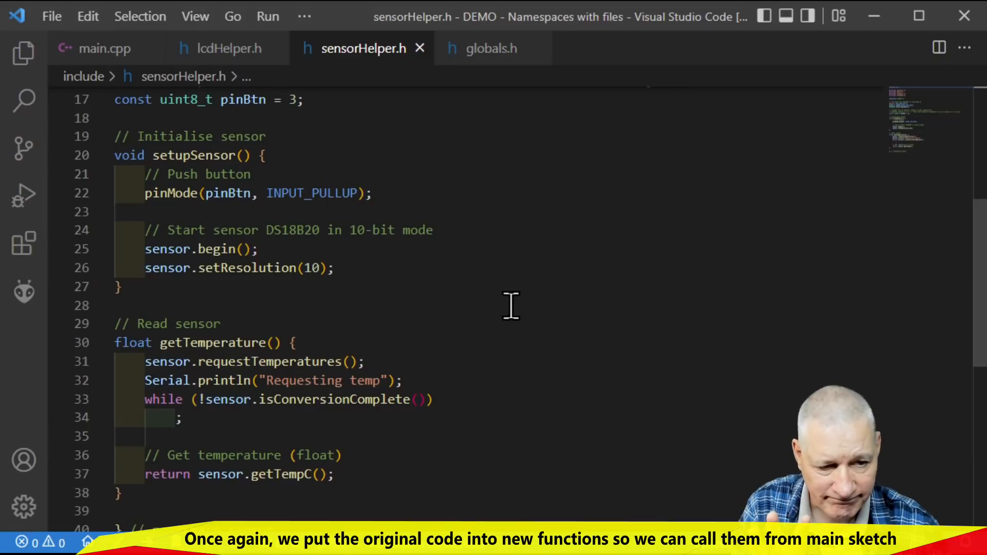
click(491, 48)
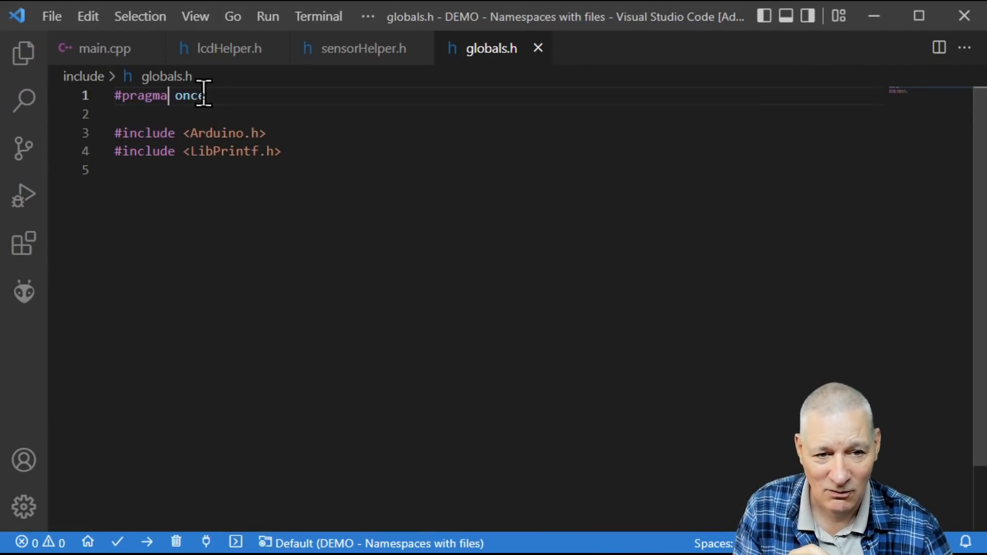
mouse_move(525, 345)
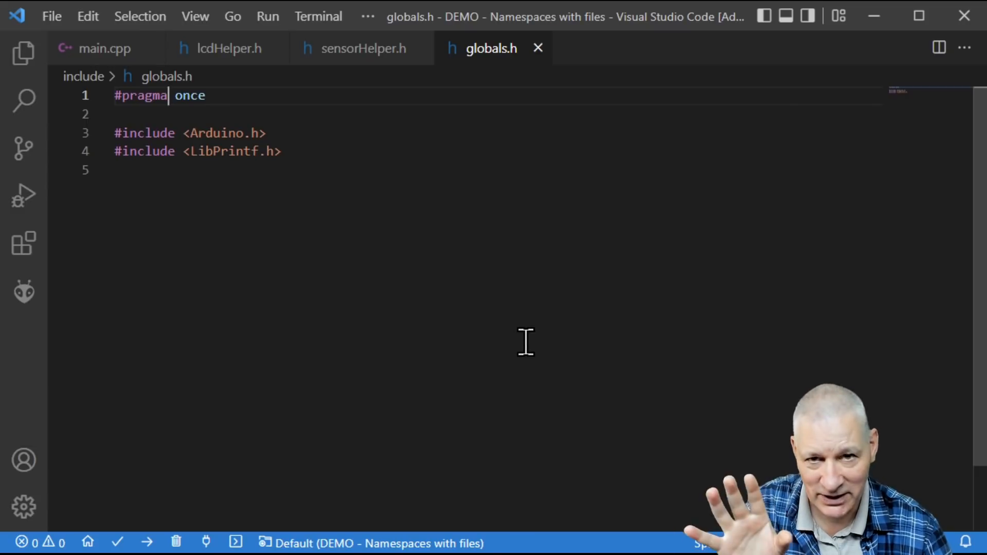
double_click(216, 132)
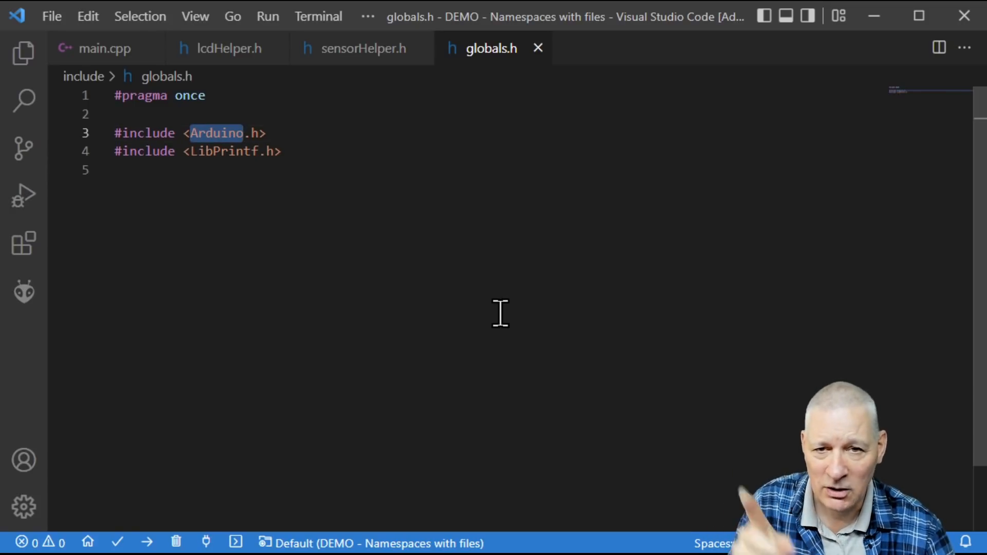
mouse_move(344, 200)
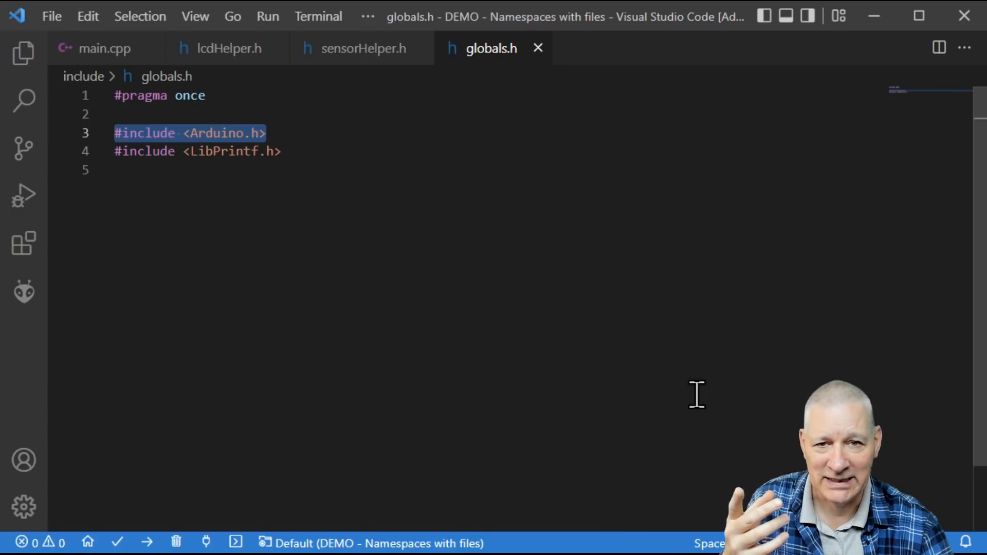
mouse_move(253, 88)
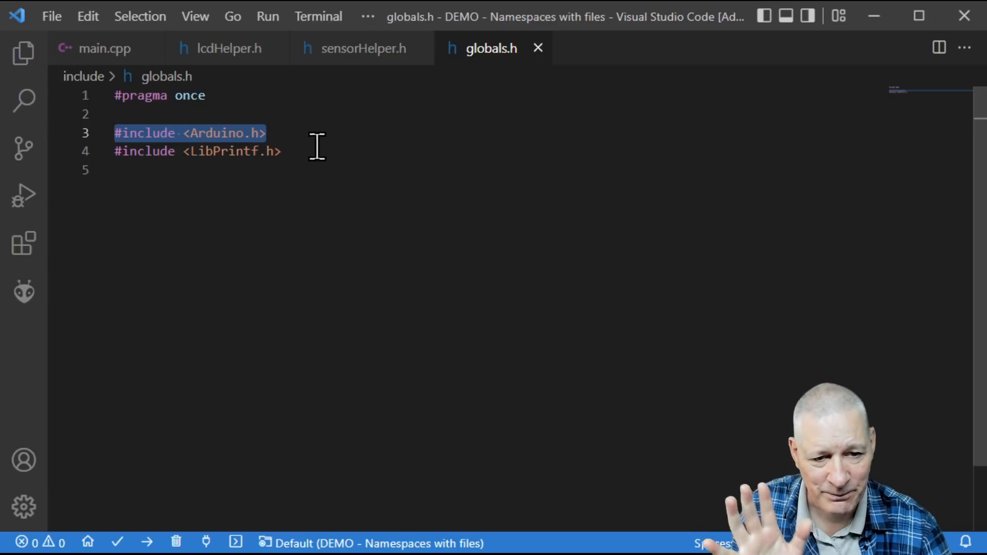
double_click(197, 151)
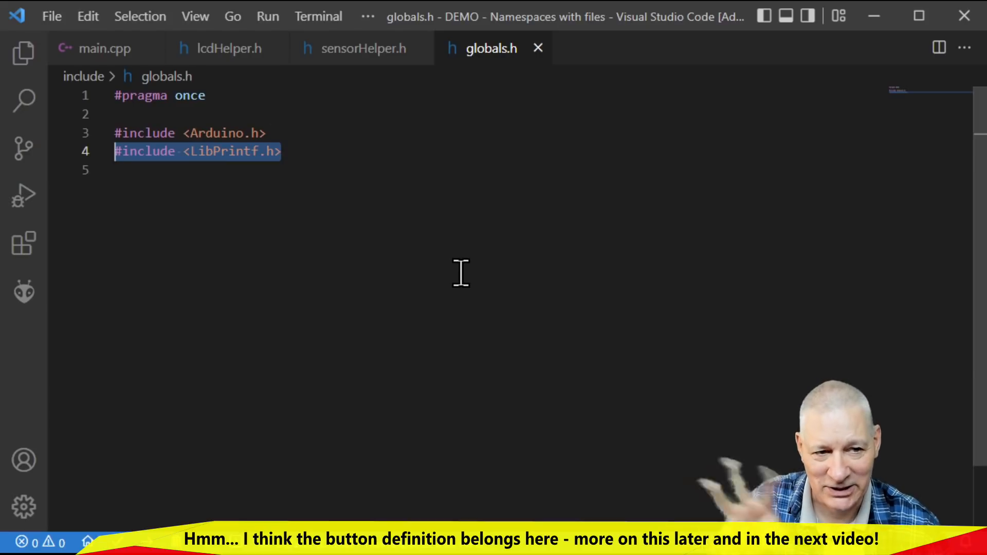
click(353, 48)
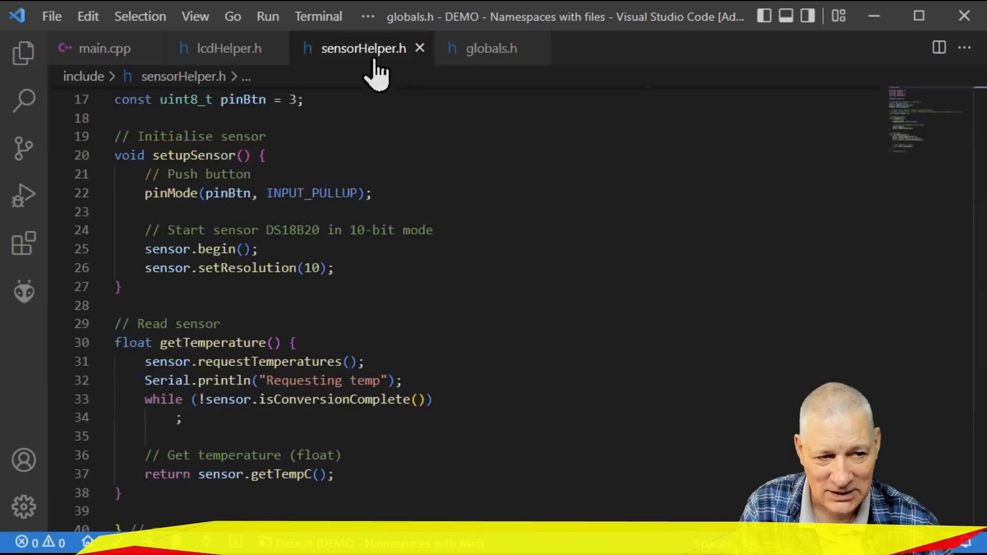
- Unfold setup() in main.cpp and scroll through its lcd and sensor namespace calls
click(229, 48)
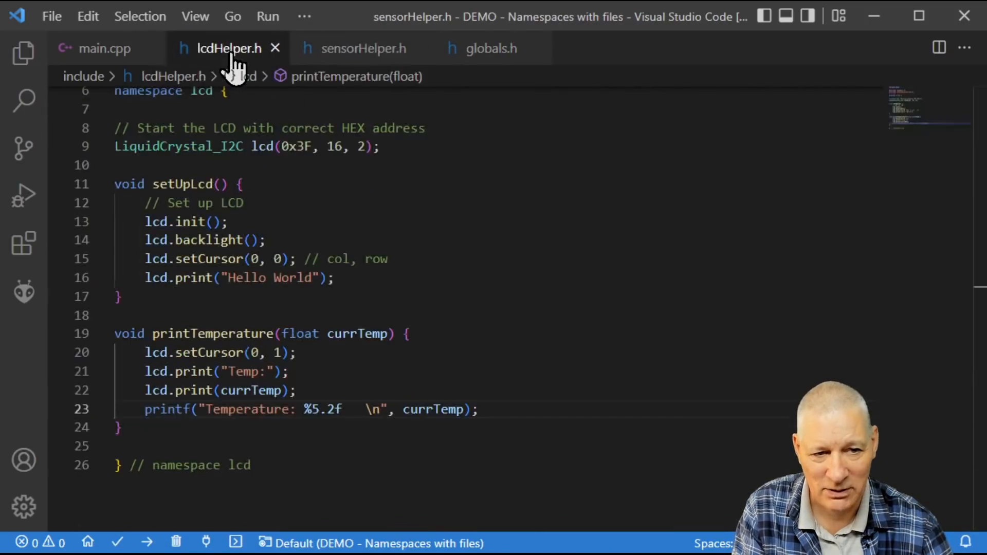
click(105, 48)
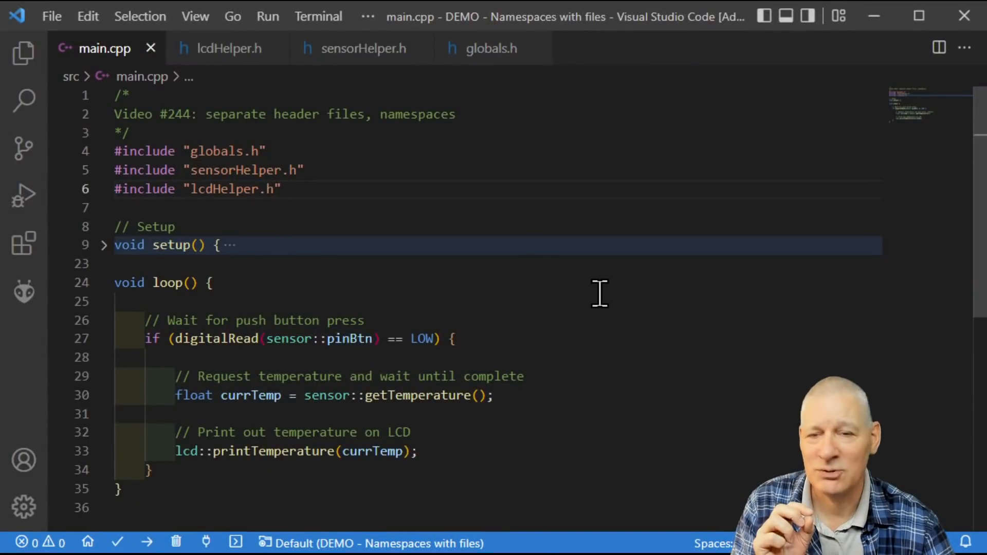
mouse_move(107, 277)
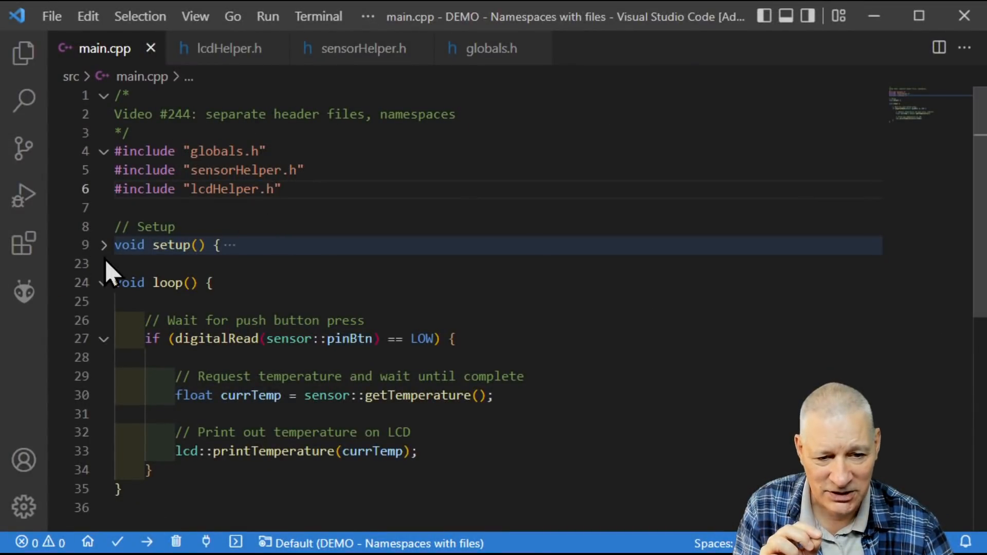
click(103, 245)
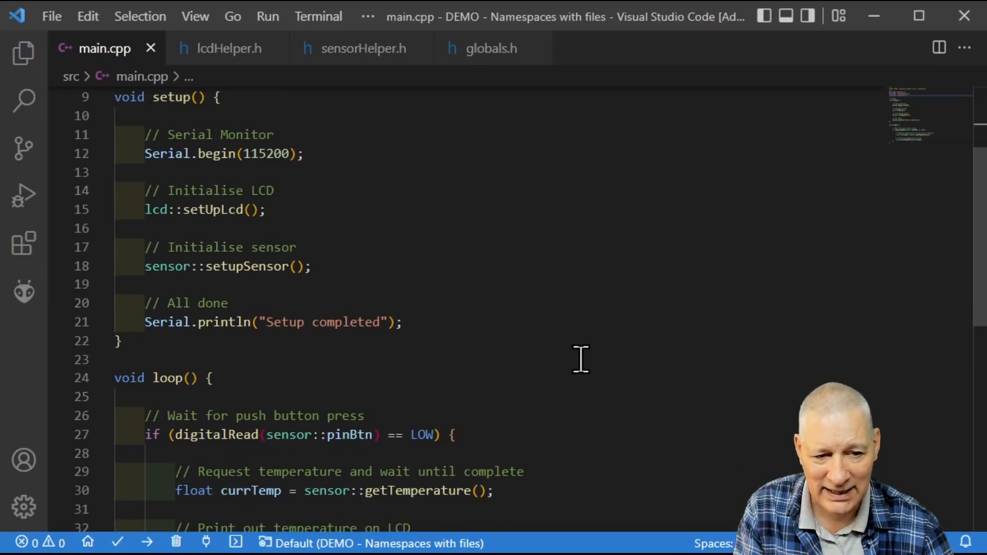
scroll(down, 3)
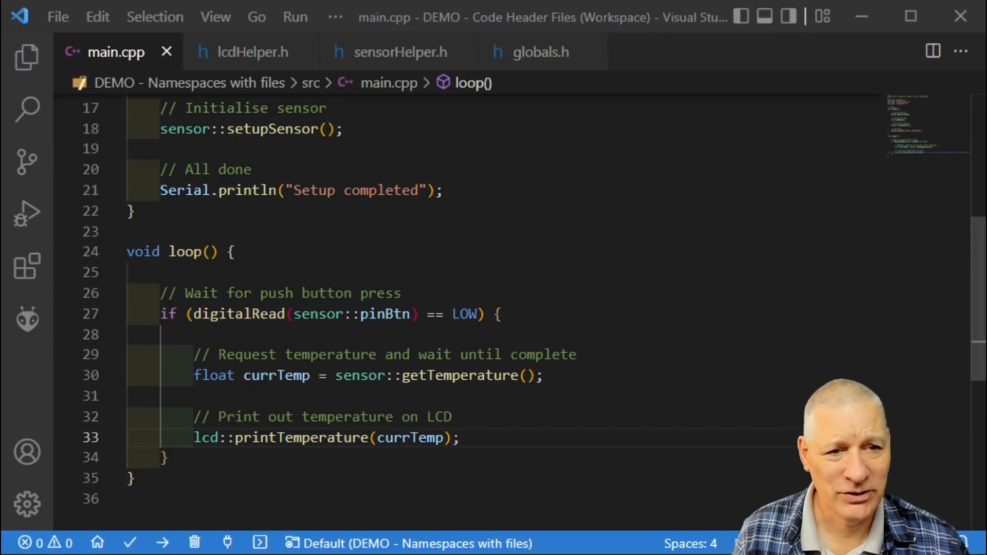
click(401, 51)
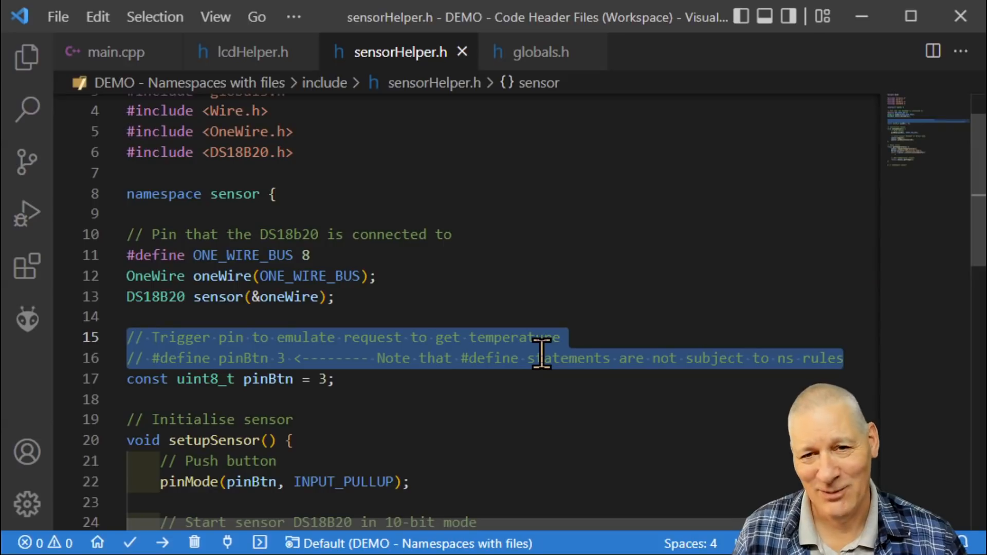
- Highlight the 'const uint8_t pinBtn = 3;' line in sensorHelper.h and scroll through the file
click(331, 378)
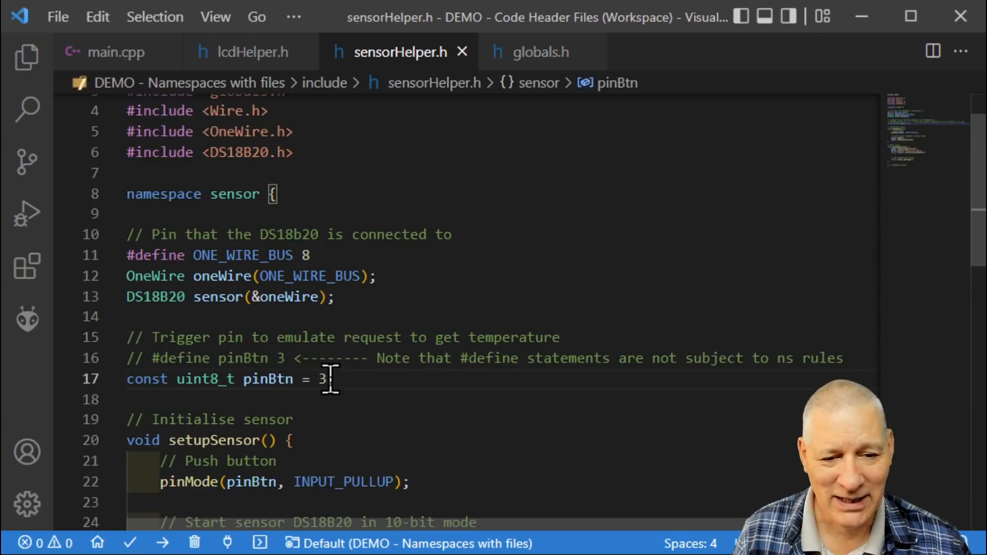
triple_click(226, 379)
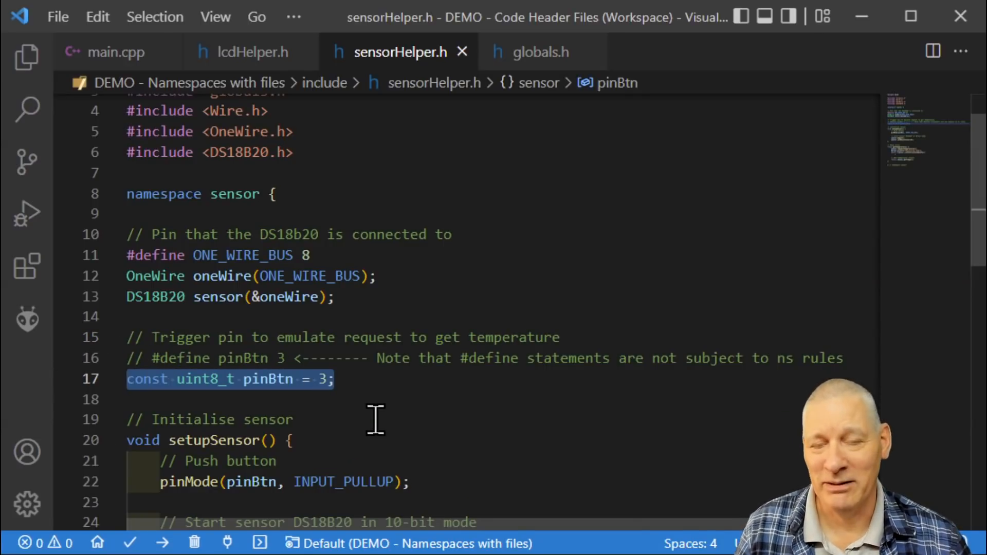
mouse_move(373, 449)
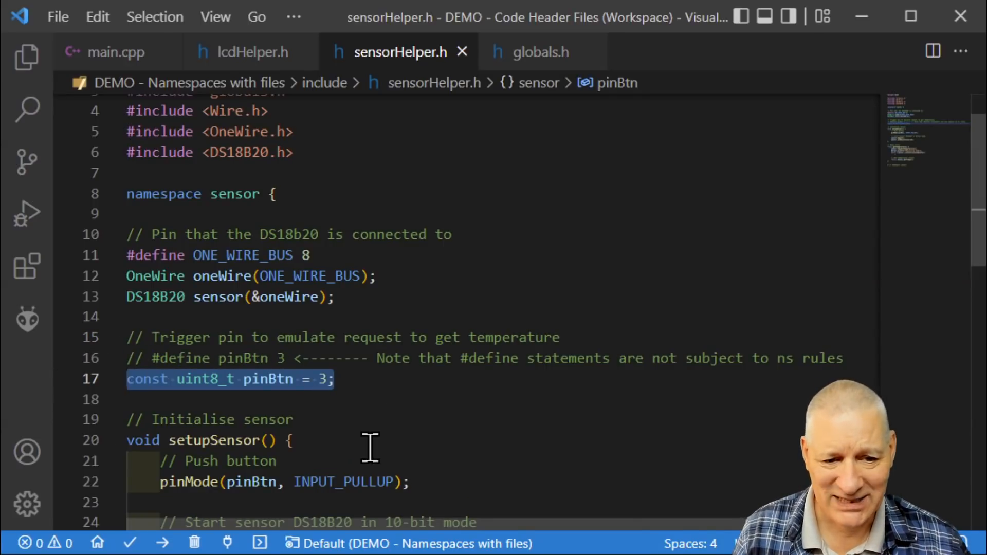
scroll(down, 3)
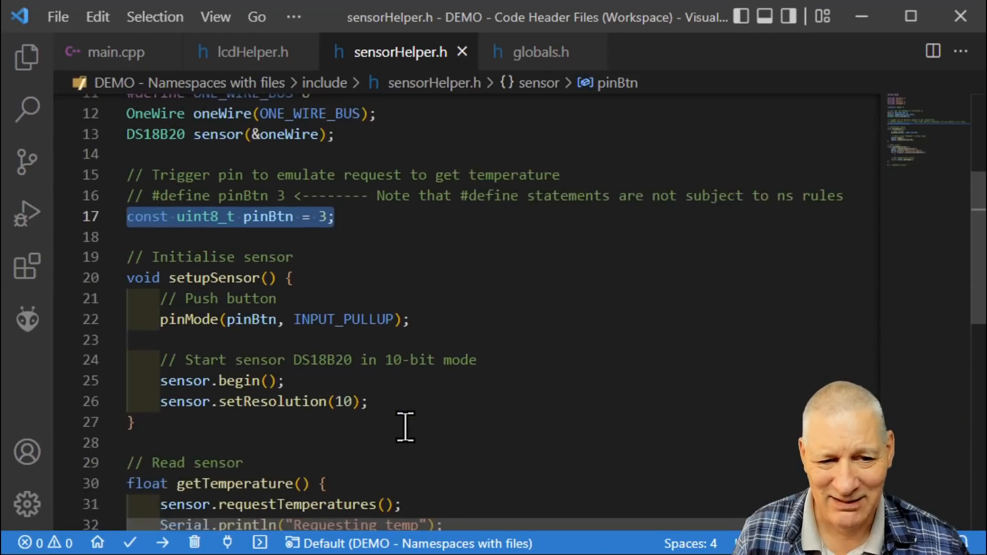
scroll(down, 3)
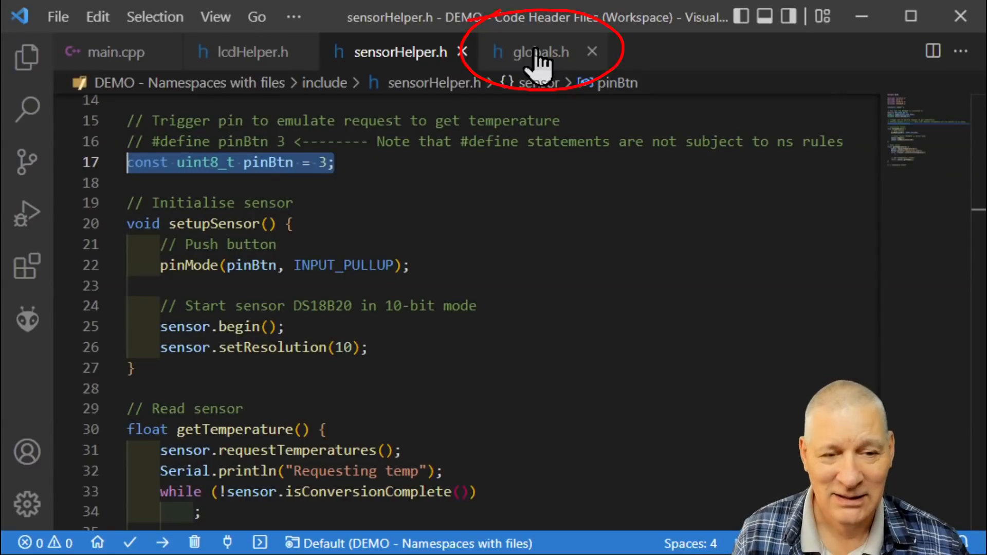
mouse_move(529, 337)
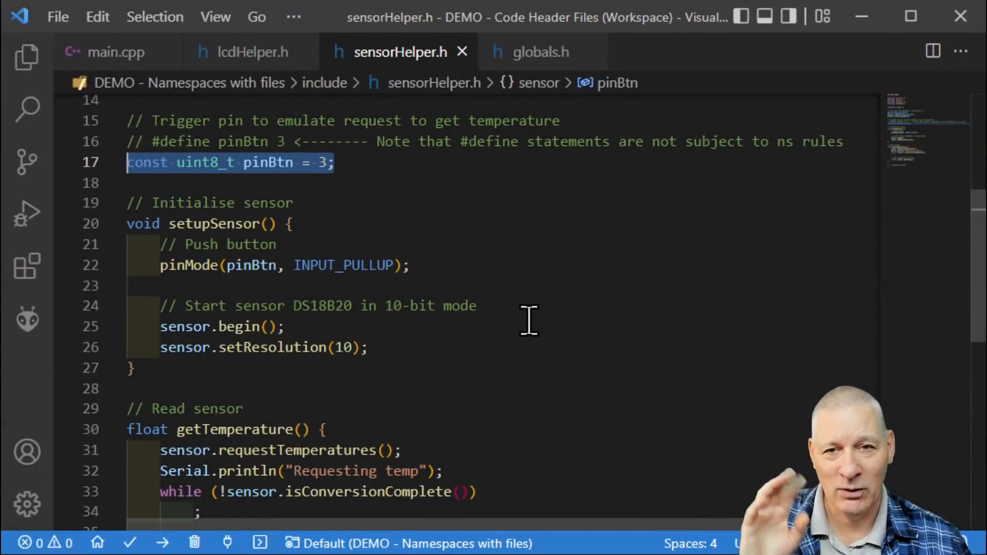
click(116, 52)
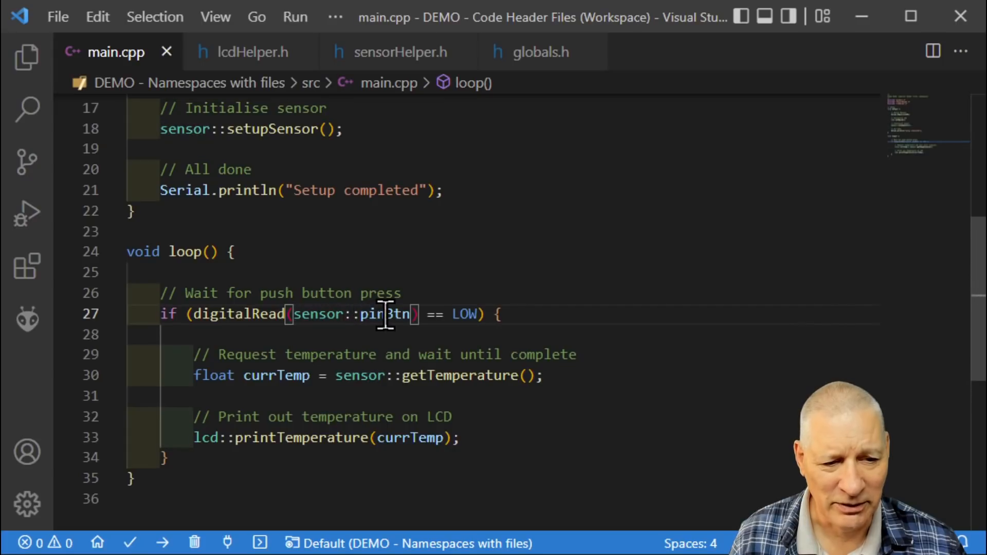
- Select pinBtn in loop()'s digitalRead call
double_click(384, 314)
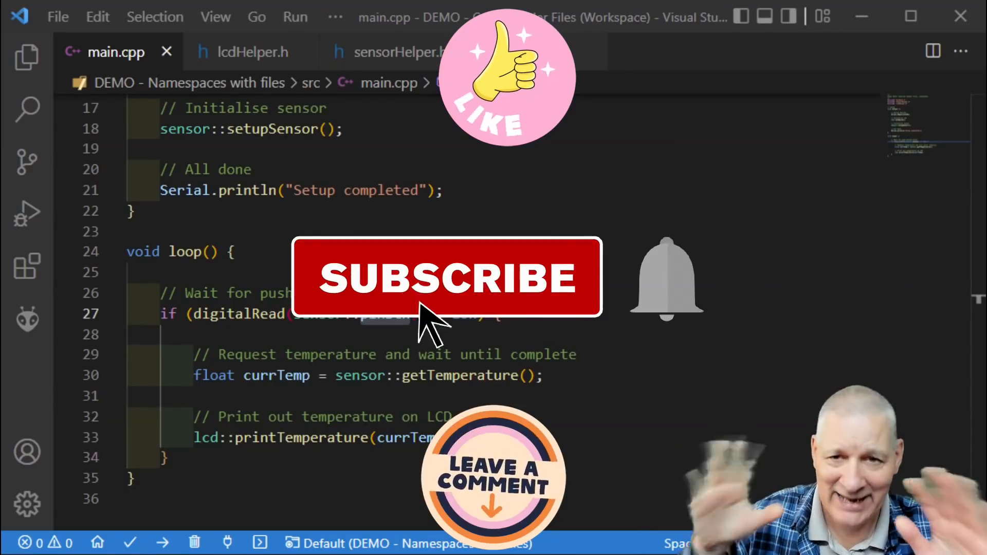
click(446, 277)
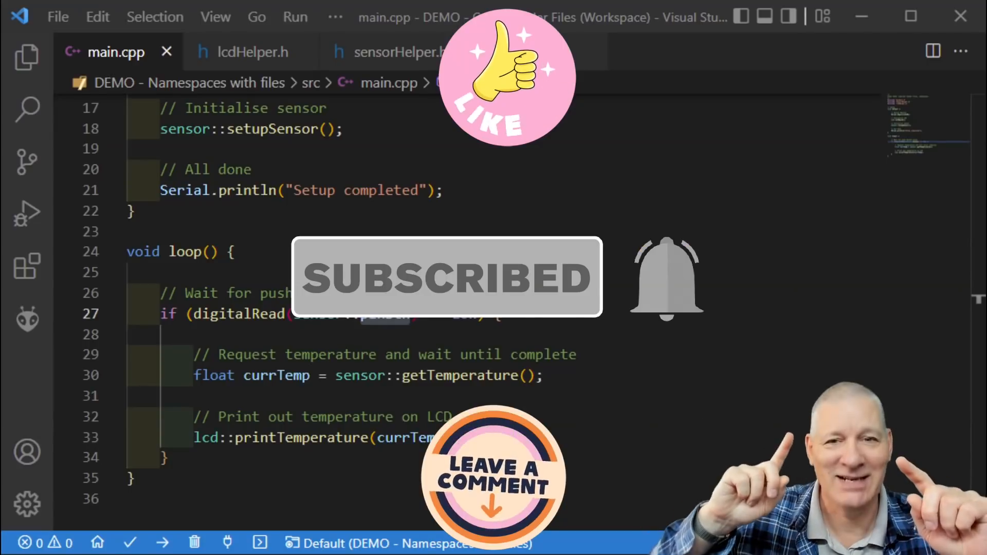